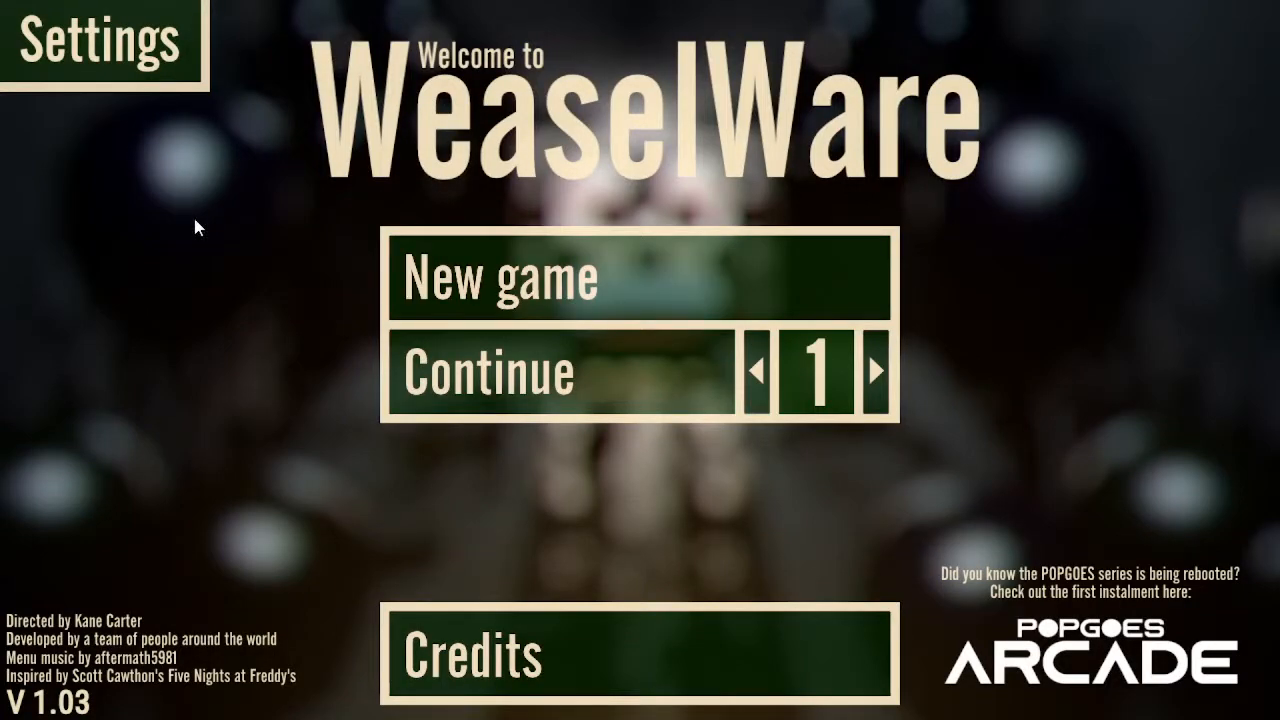
mouse_move(341, 245)
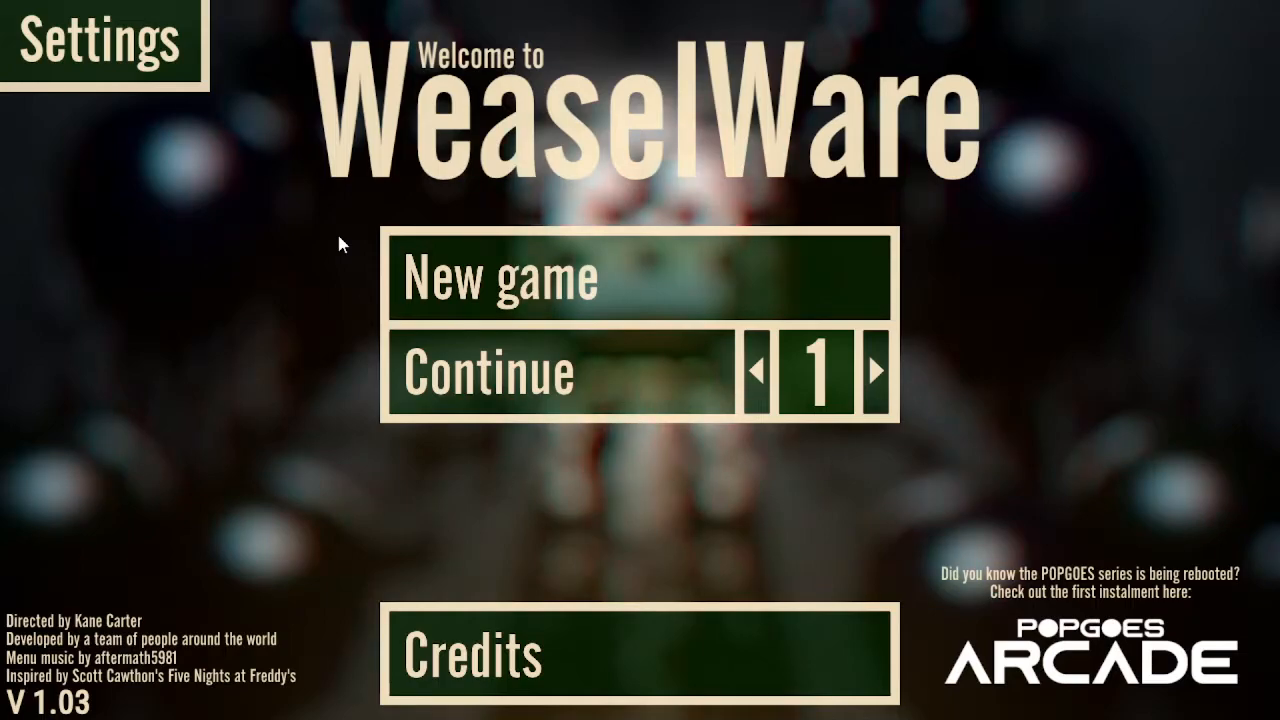
mouse_move(470, 260)
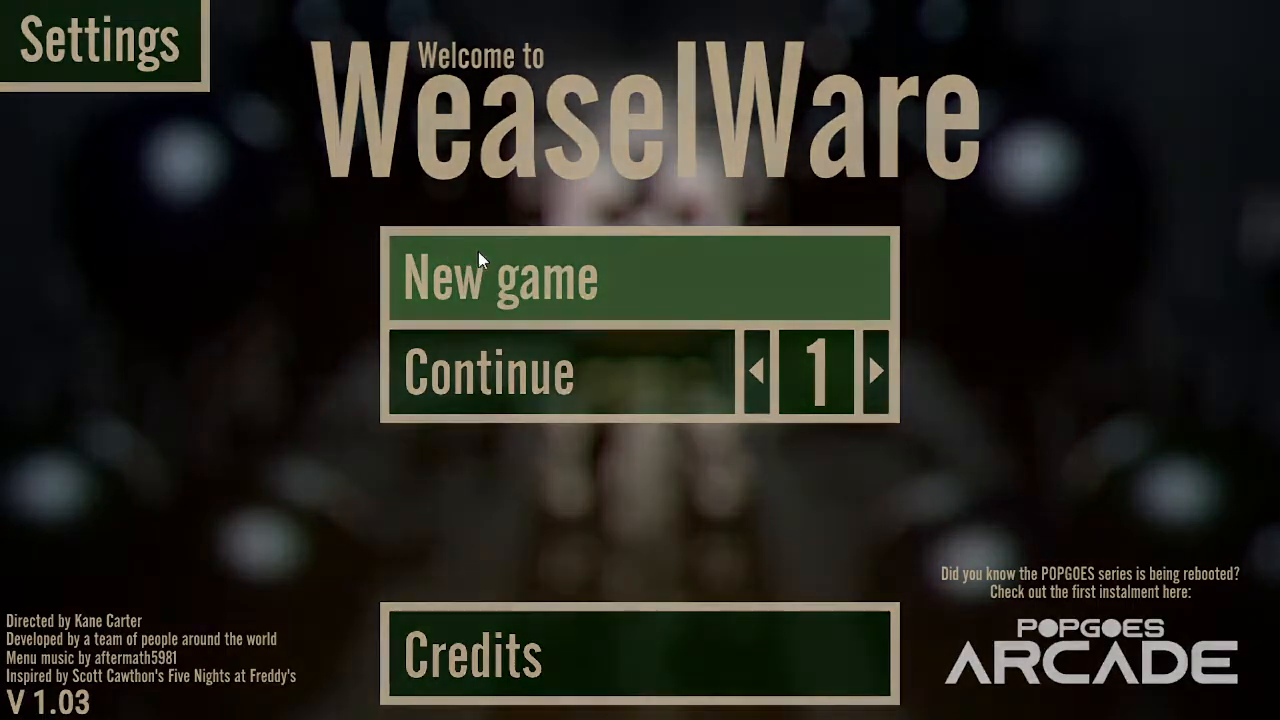
Start a new game from the main menu to begin Night 1 in the party room.
left_click(638, 278)
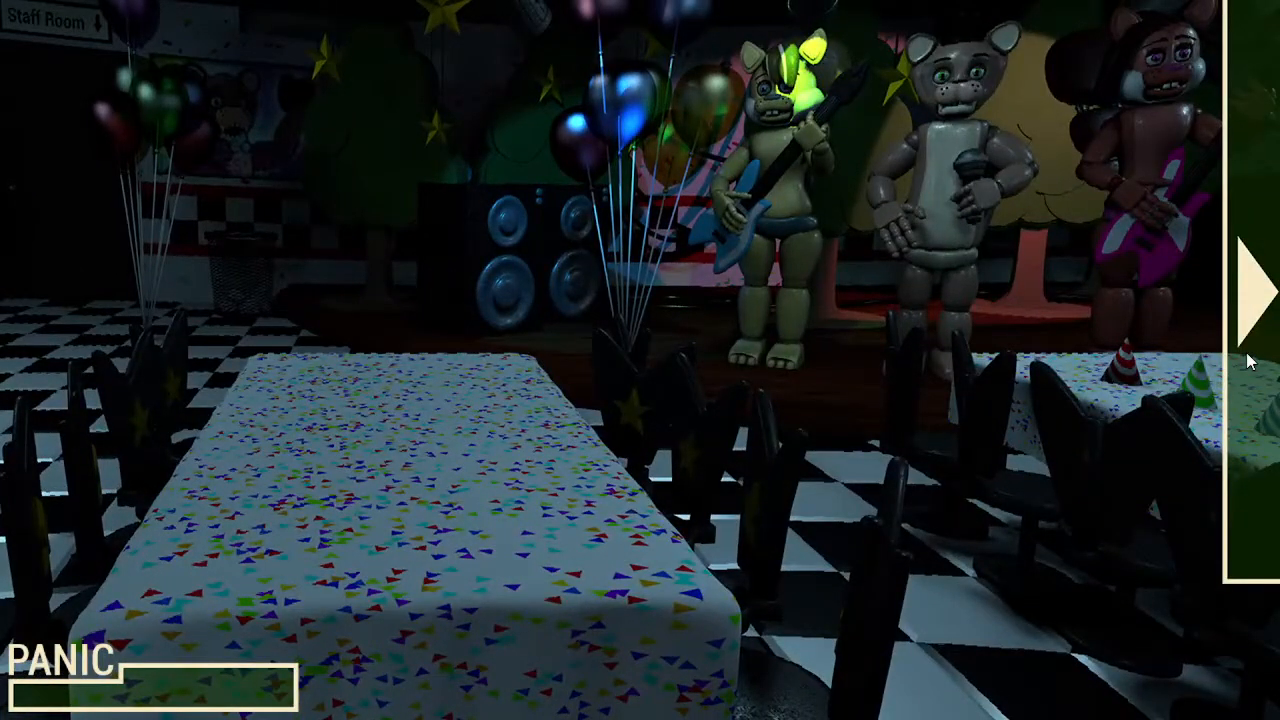
Turn to the monitor and view rooms 1, 2, 3, 5, 6, 7, 8, then the parking lot.
left_click(1258, 285)
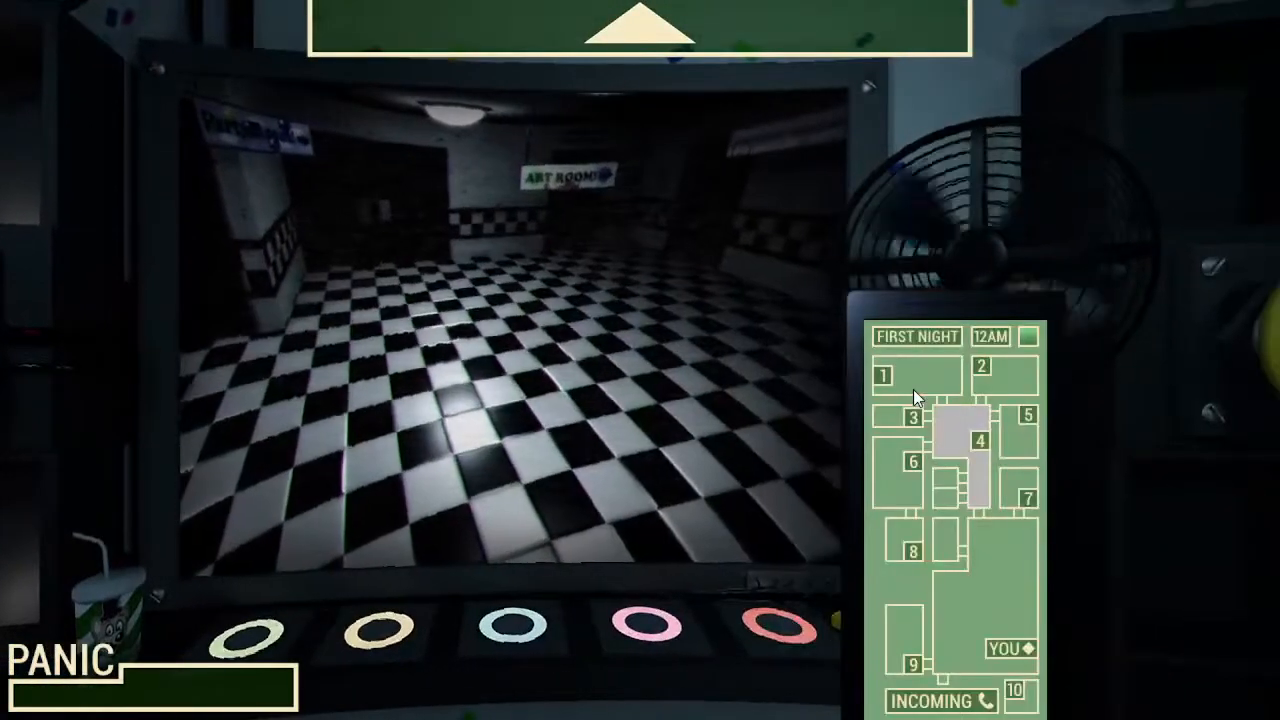
left_click(886, 375)
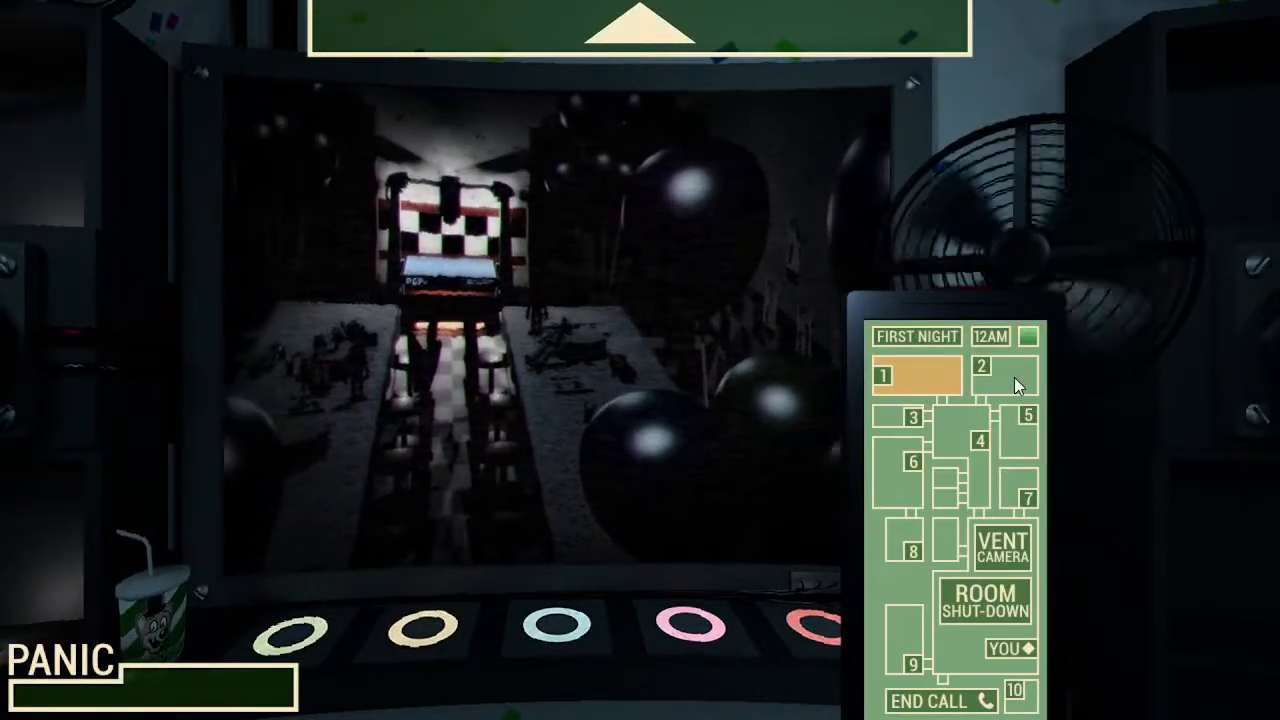
left_click(982, 375)
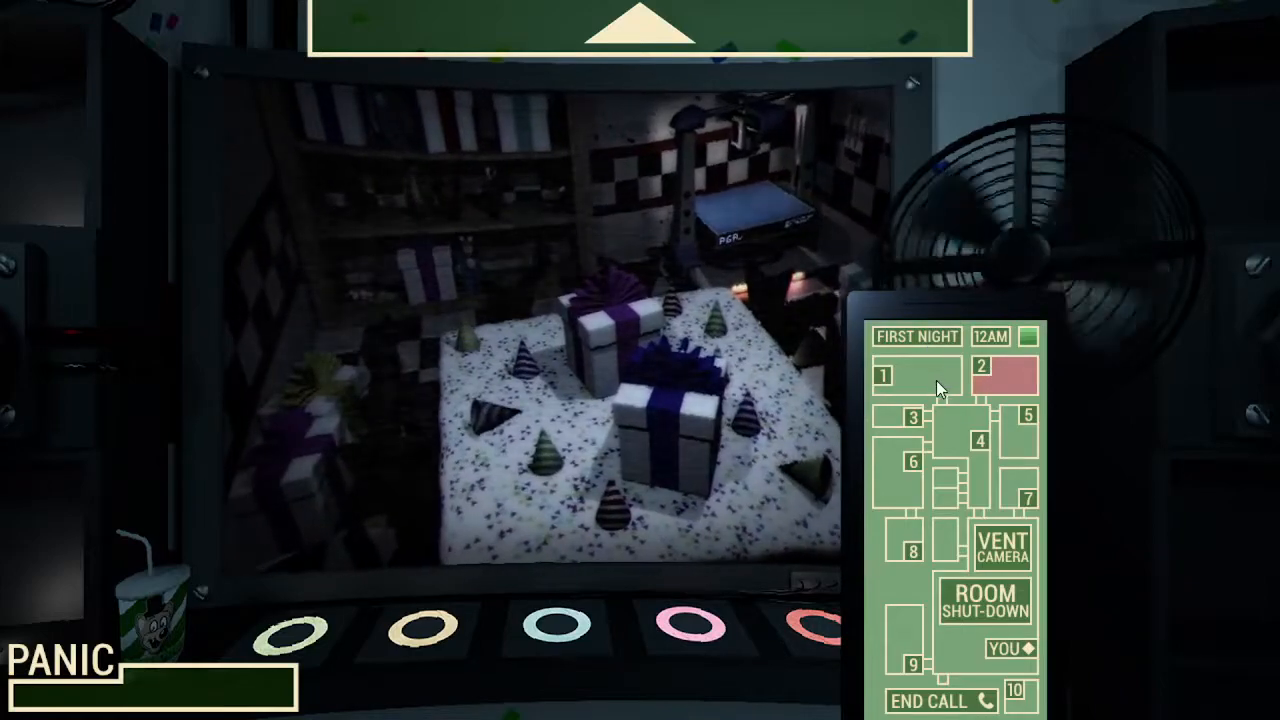
left_click(912, 417)
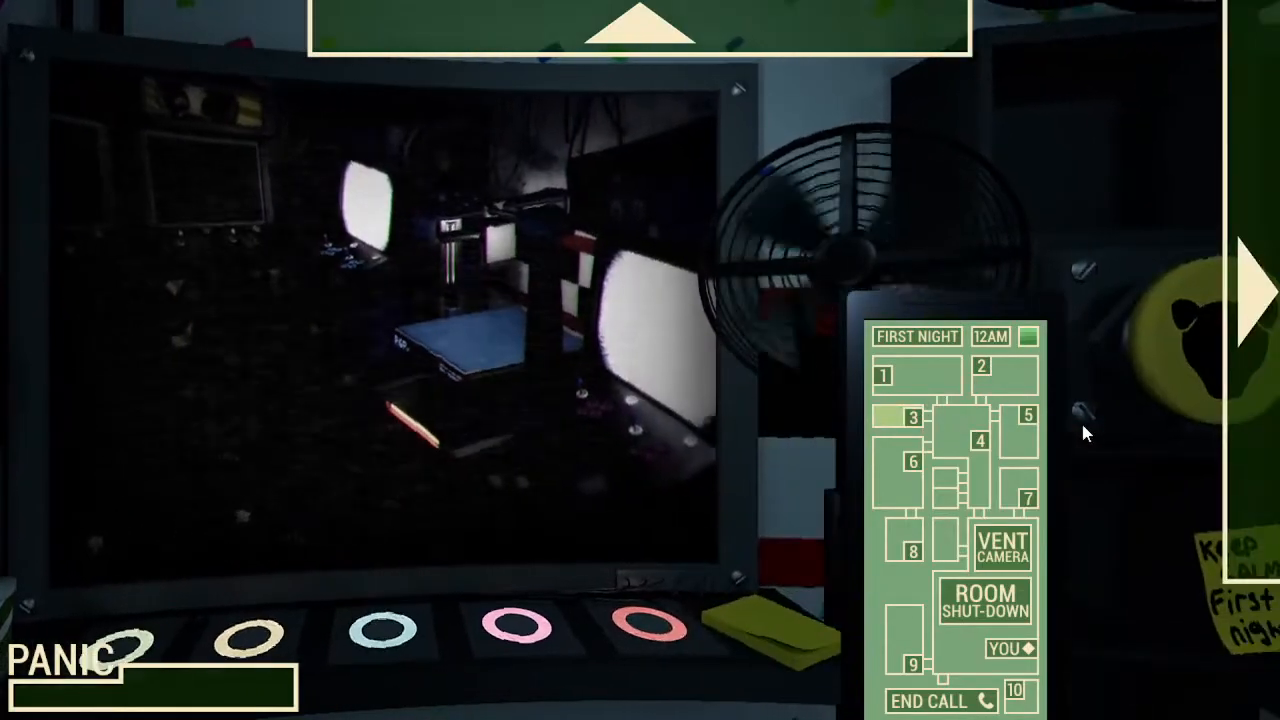
left_click(1027, 415)
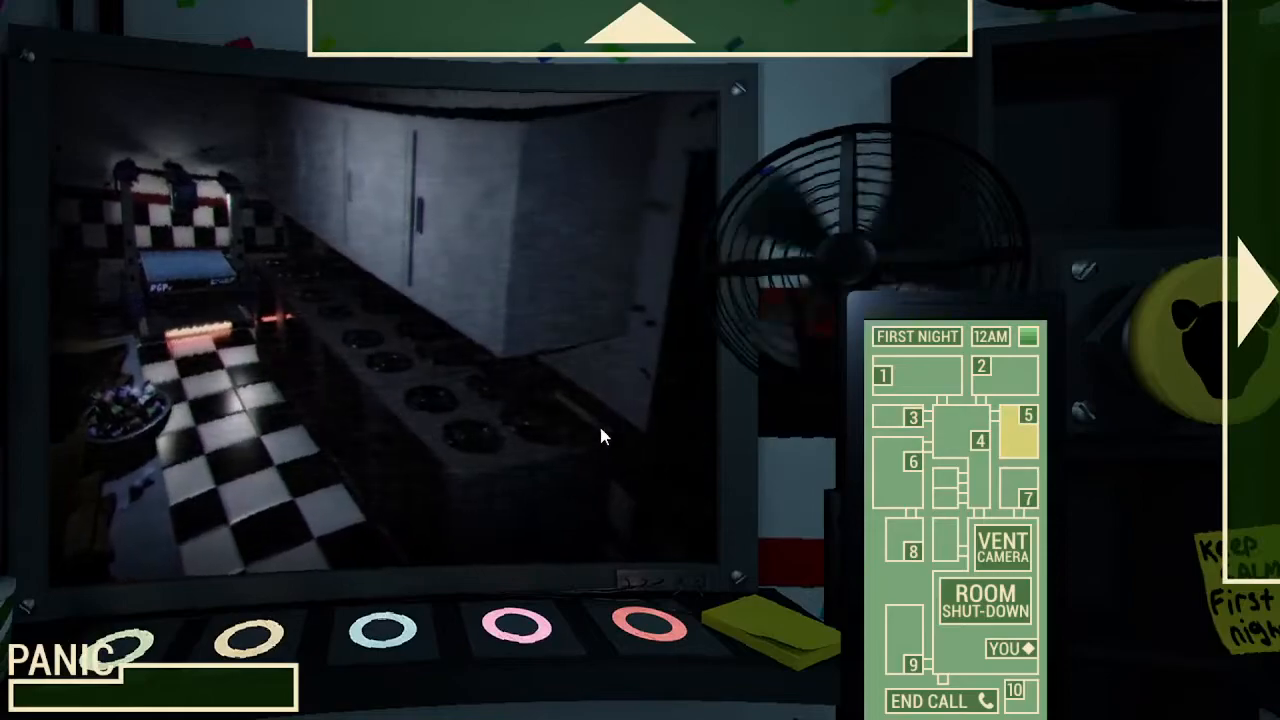
left_click(911, 461)
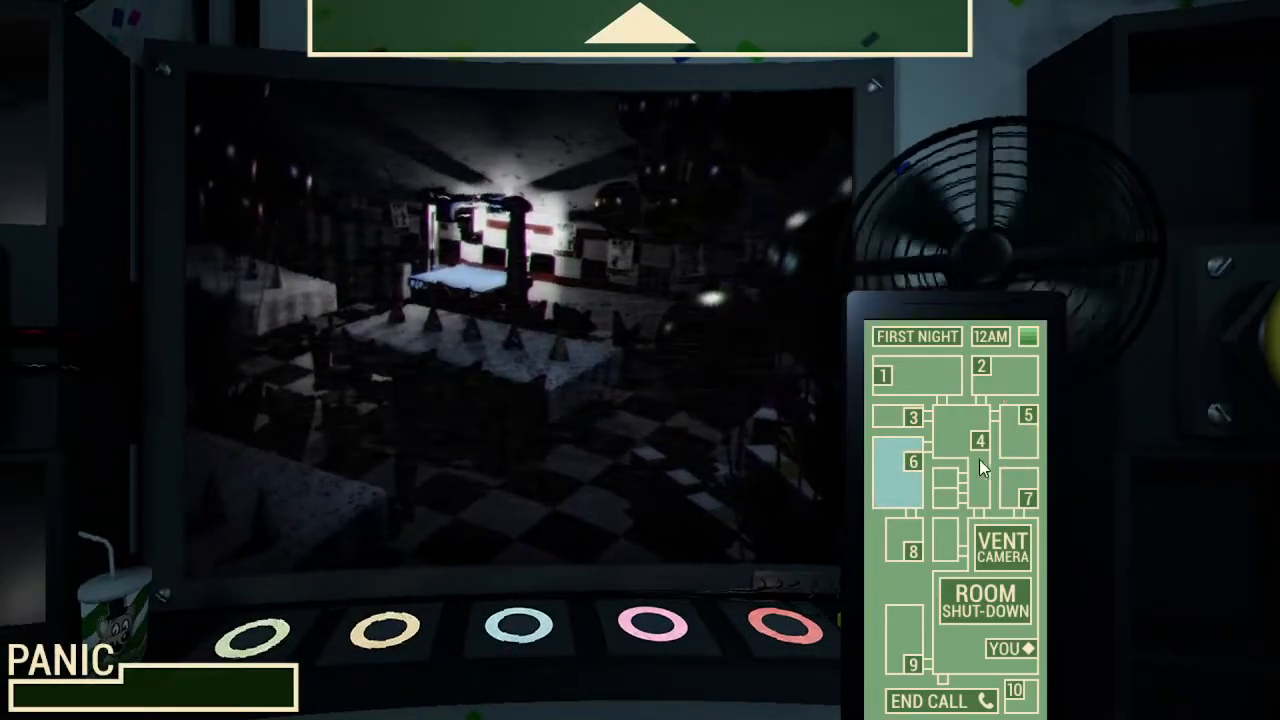
left_click(1027, 488)
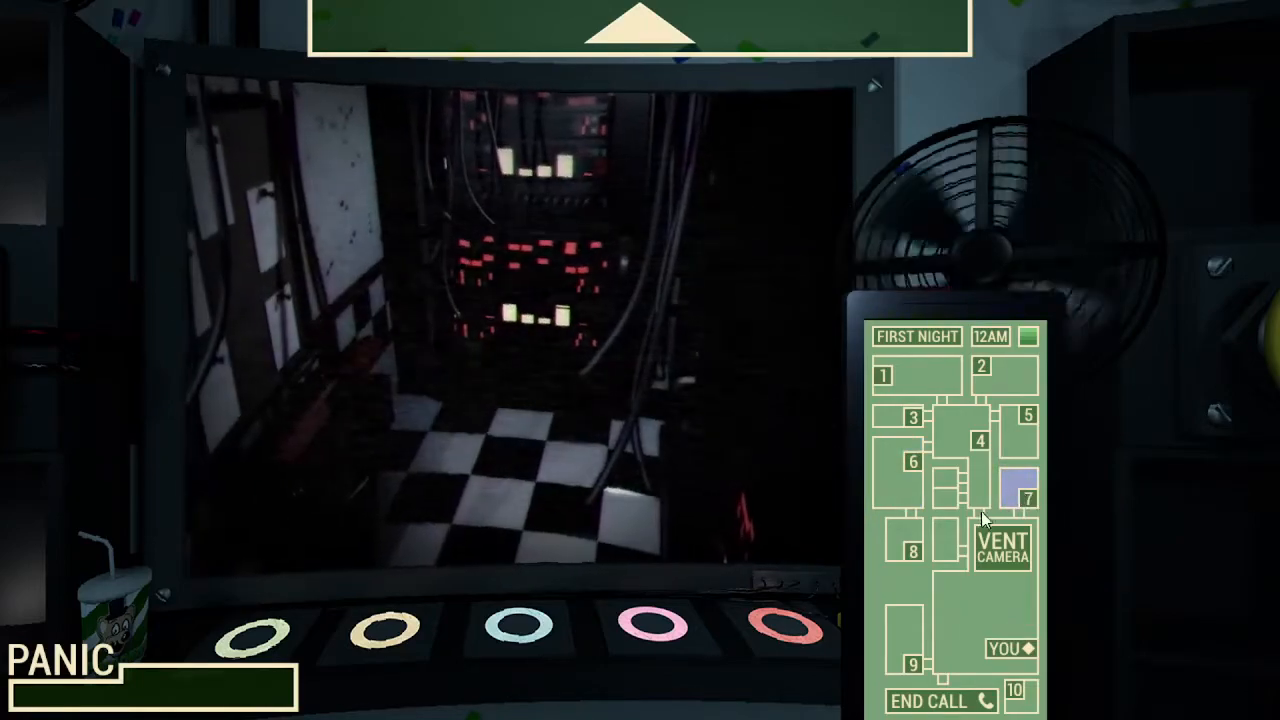
left_click(911, 551)
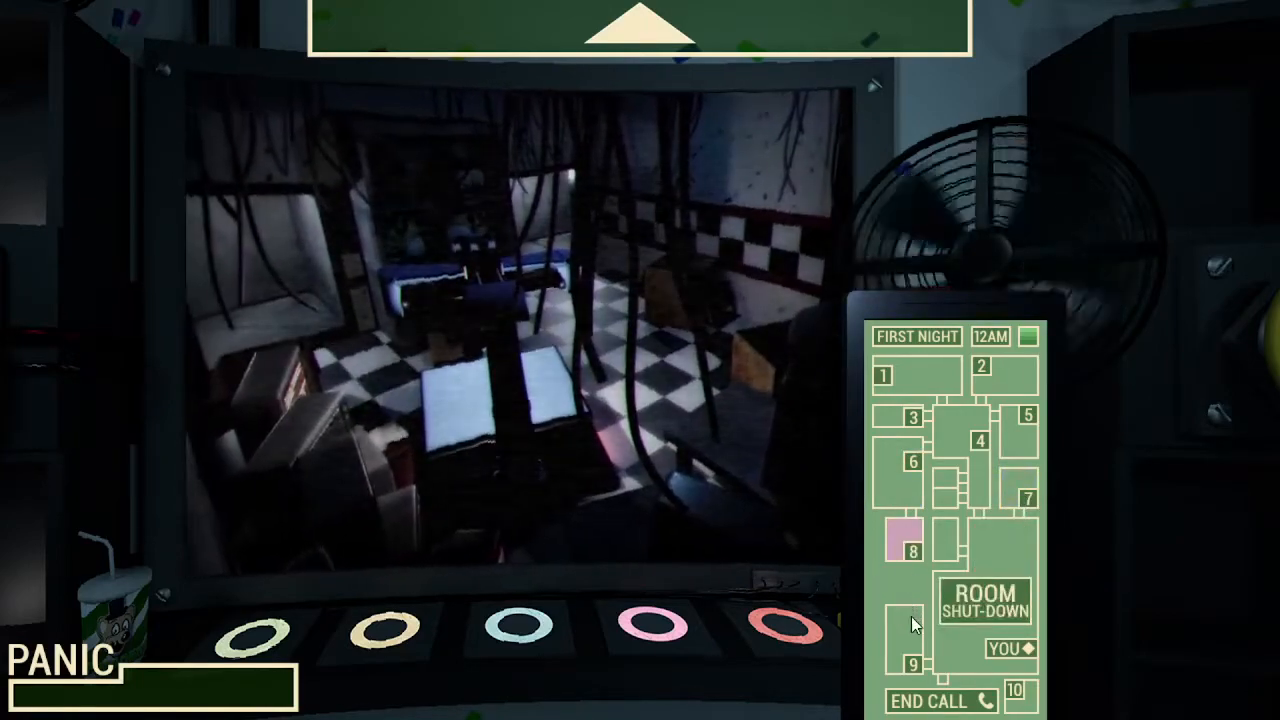
left_click(912, 660)
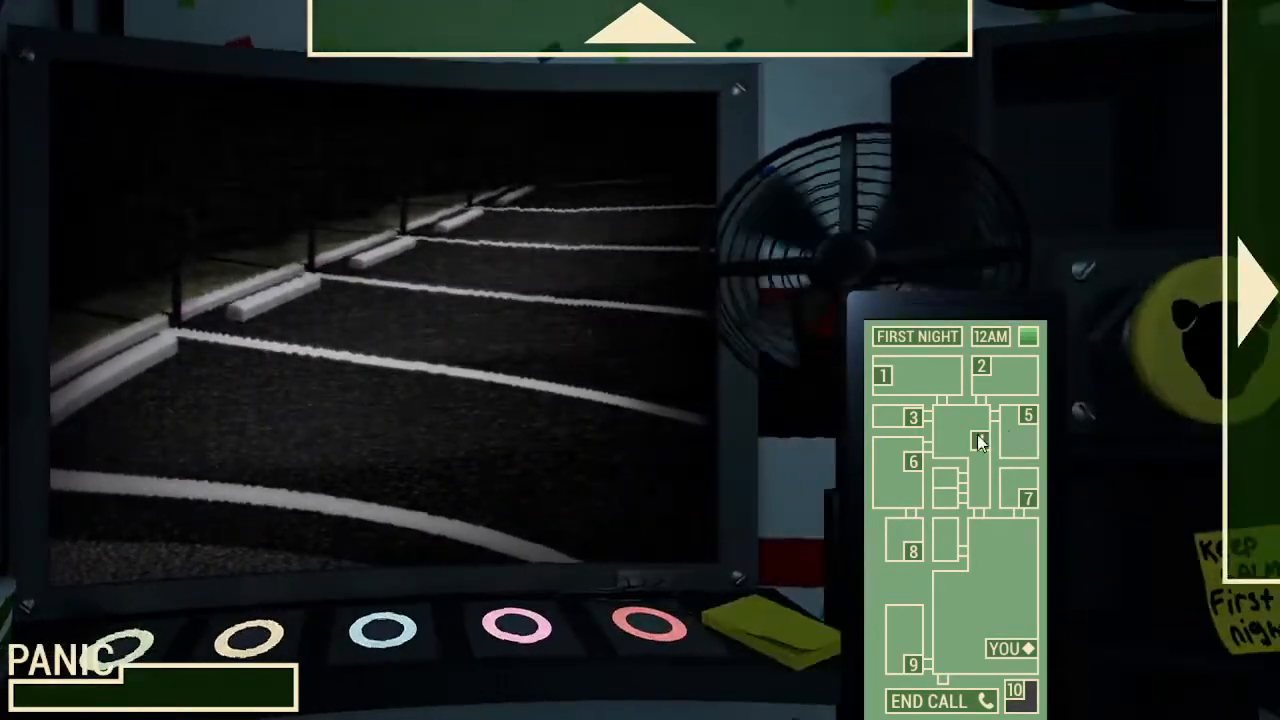
Switch from the room 4 hallway feed to room 7's server room and back to the hallway.
left_click(958, 441)
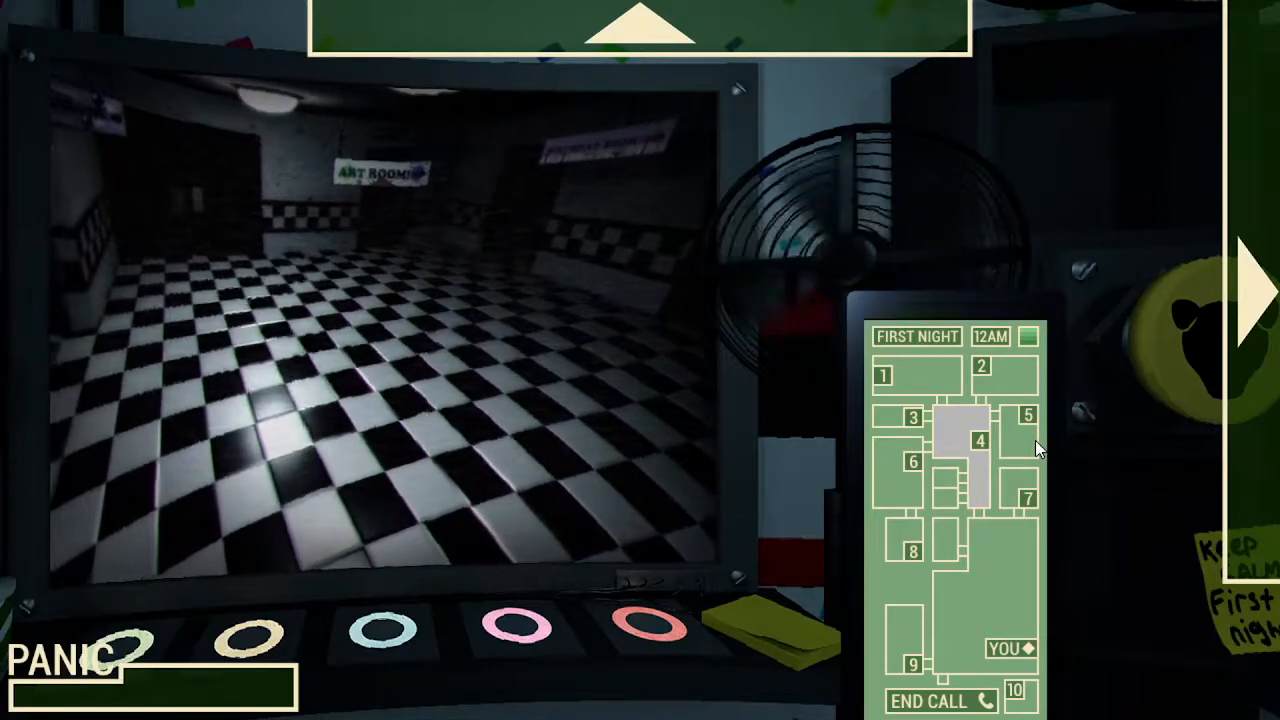
left_click(980, 441)
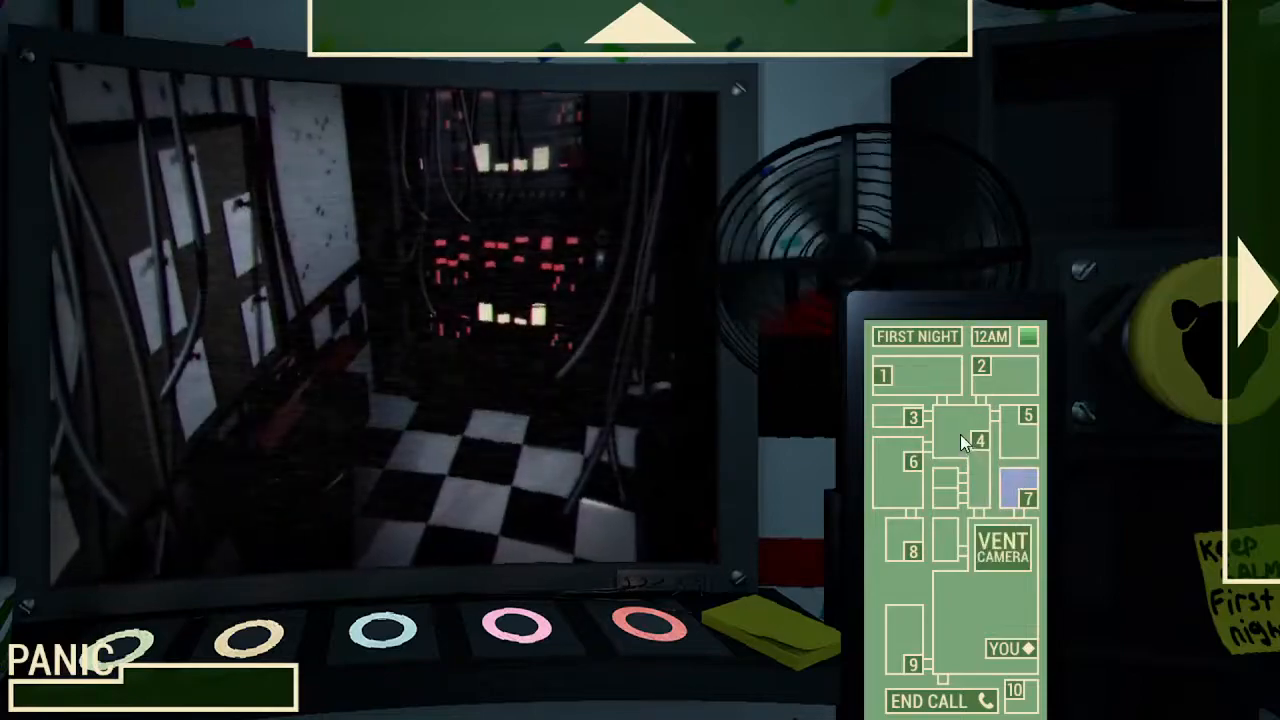
left_click(979, 440)
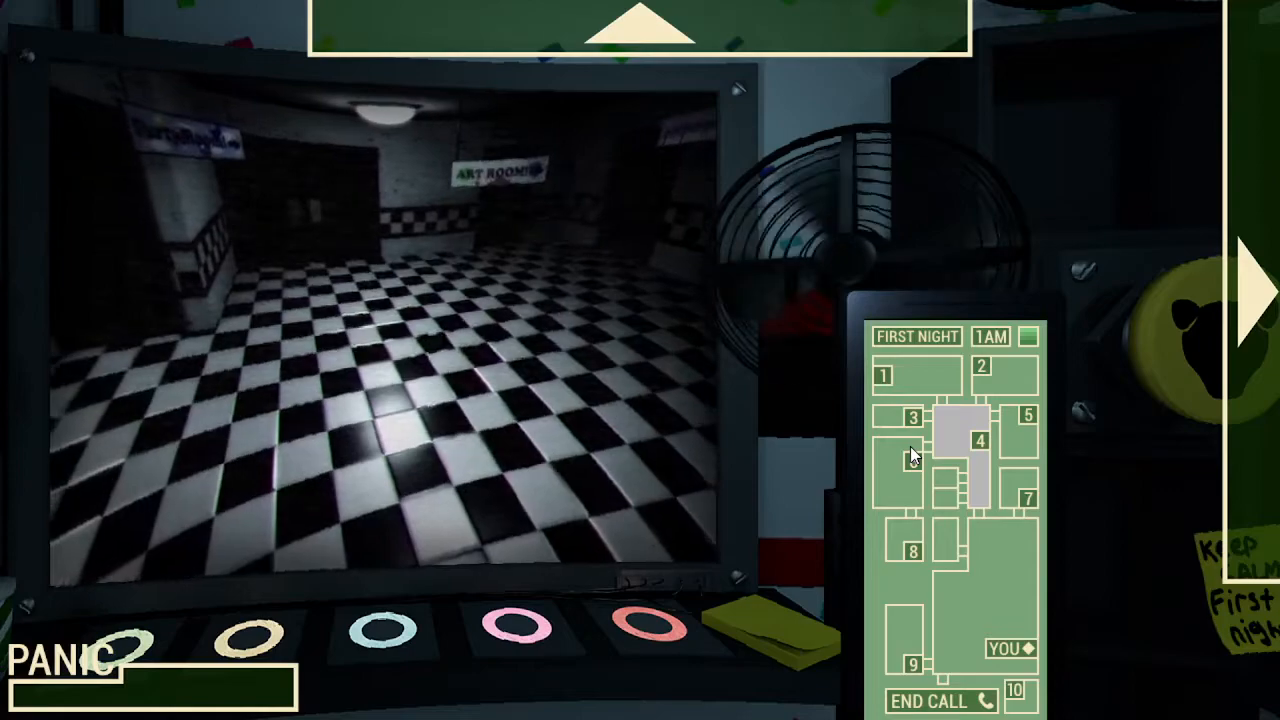
Check rooms 6 and 2, then shut down room 6 to clear its static.
left_click(913, 462)
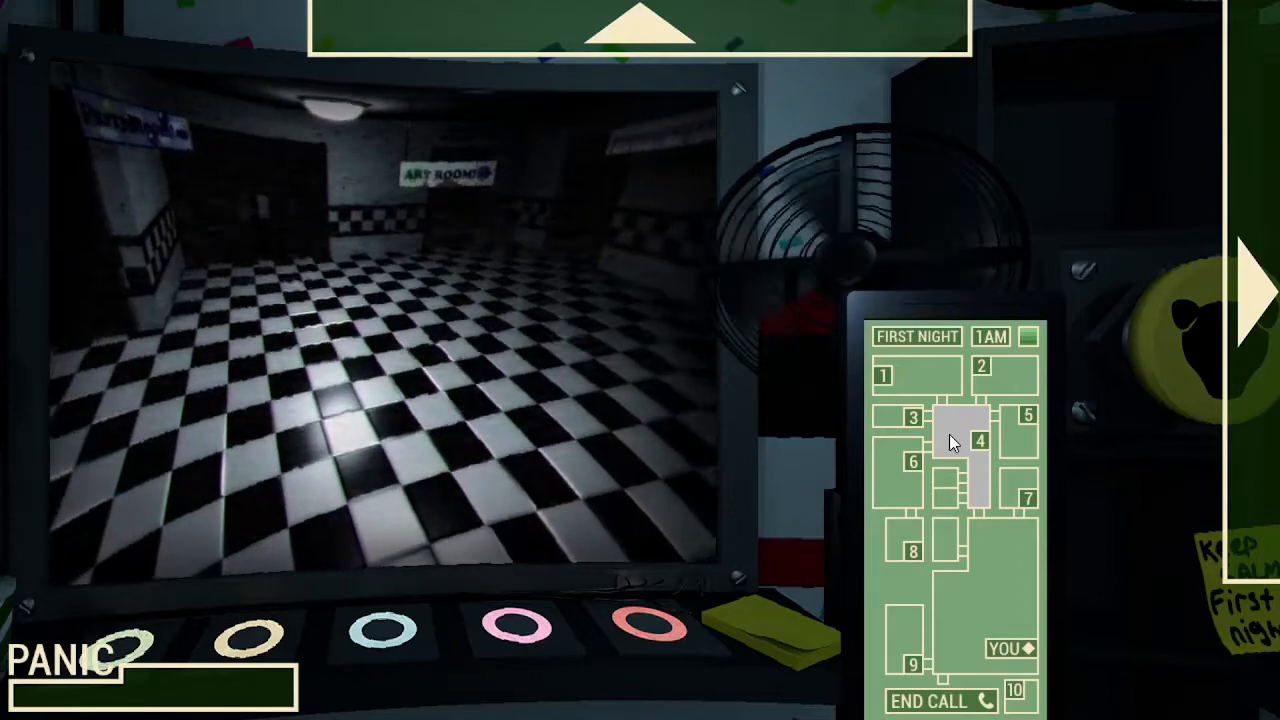
left_click(982, 372)
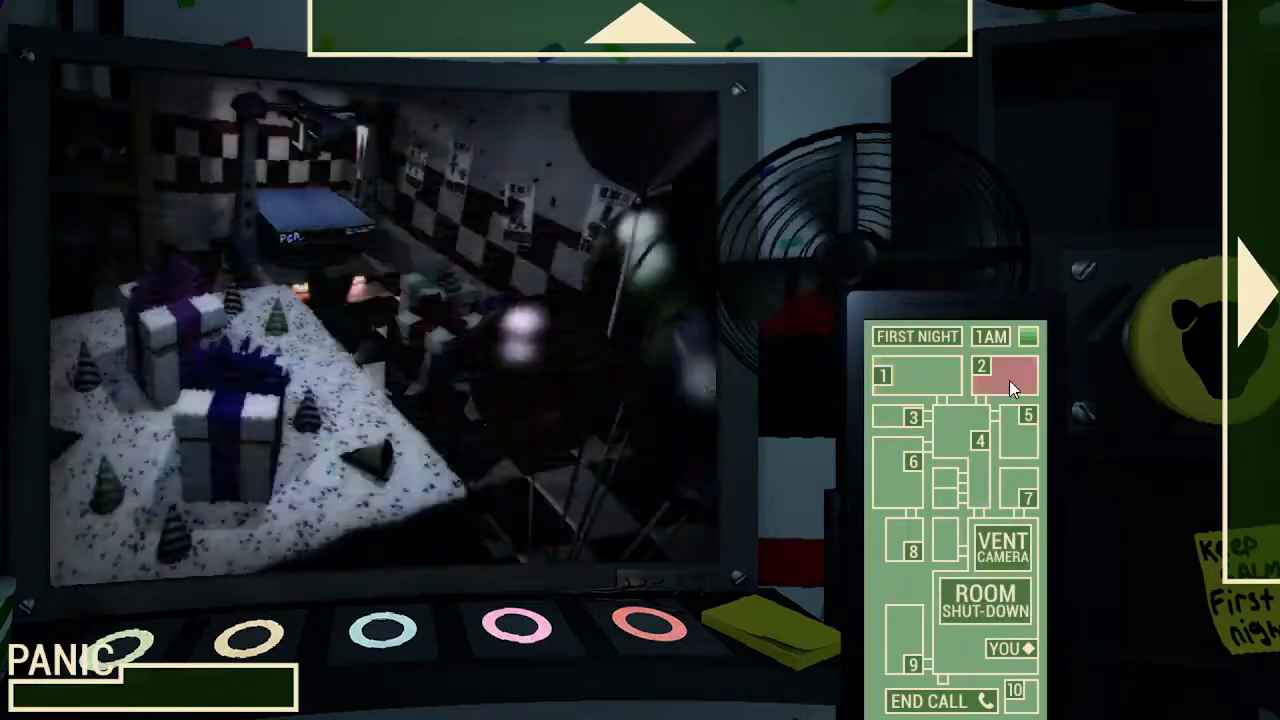
left_click(912, 462)
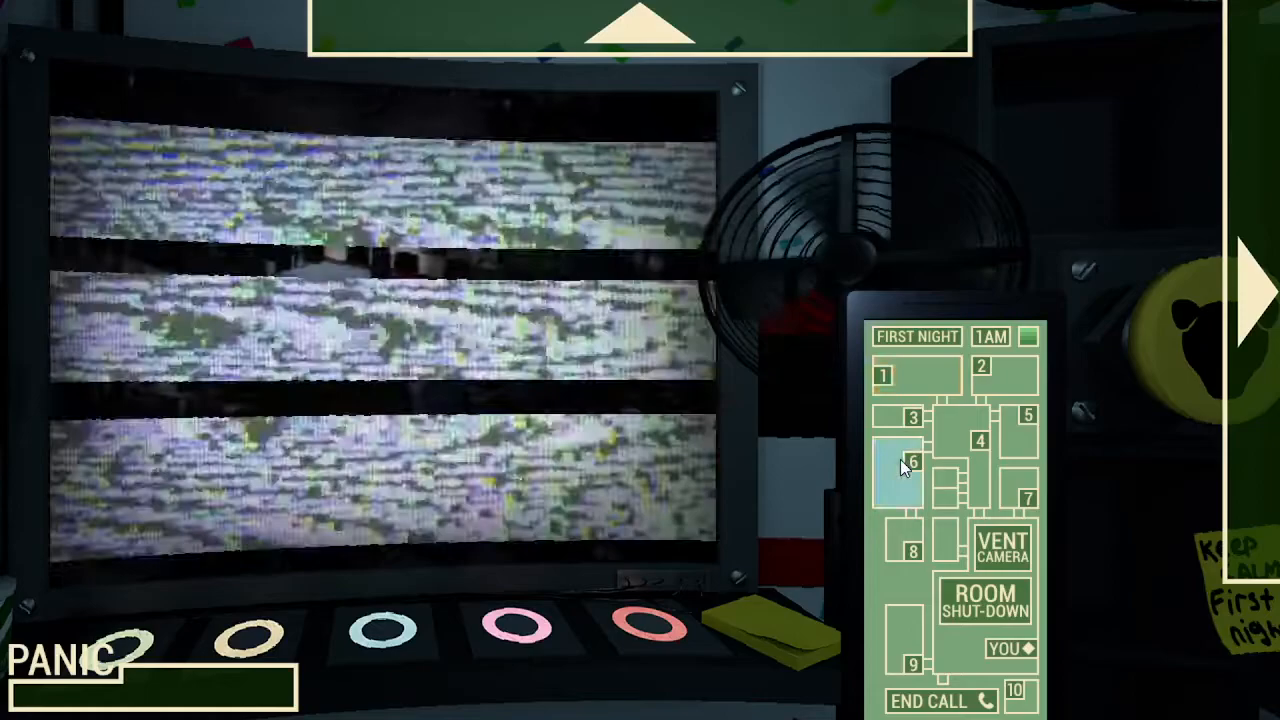
left_click(912, 470)
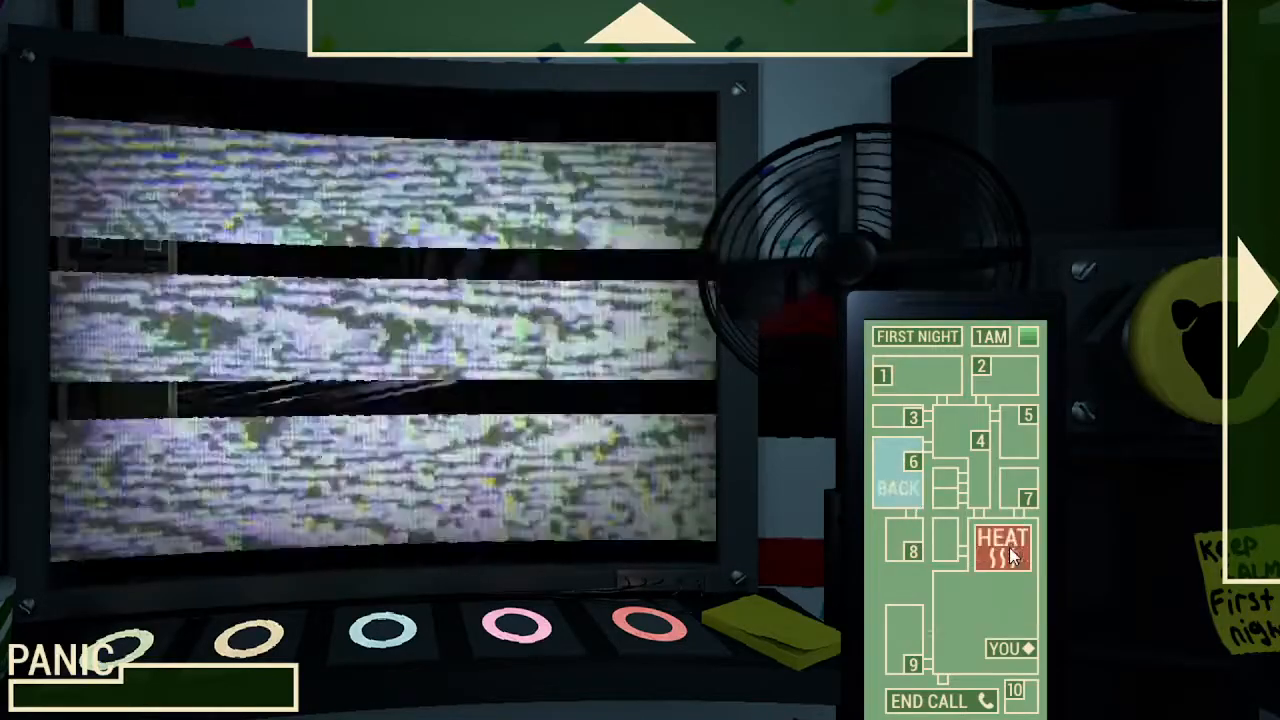
left_click(998, 545)
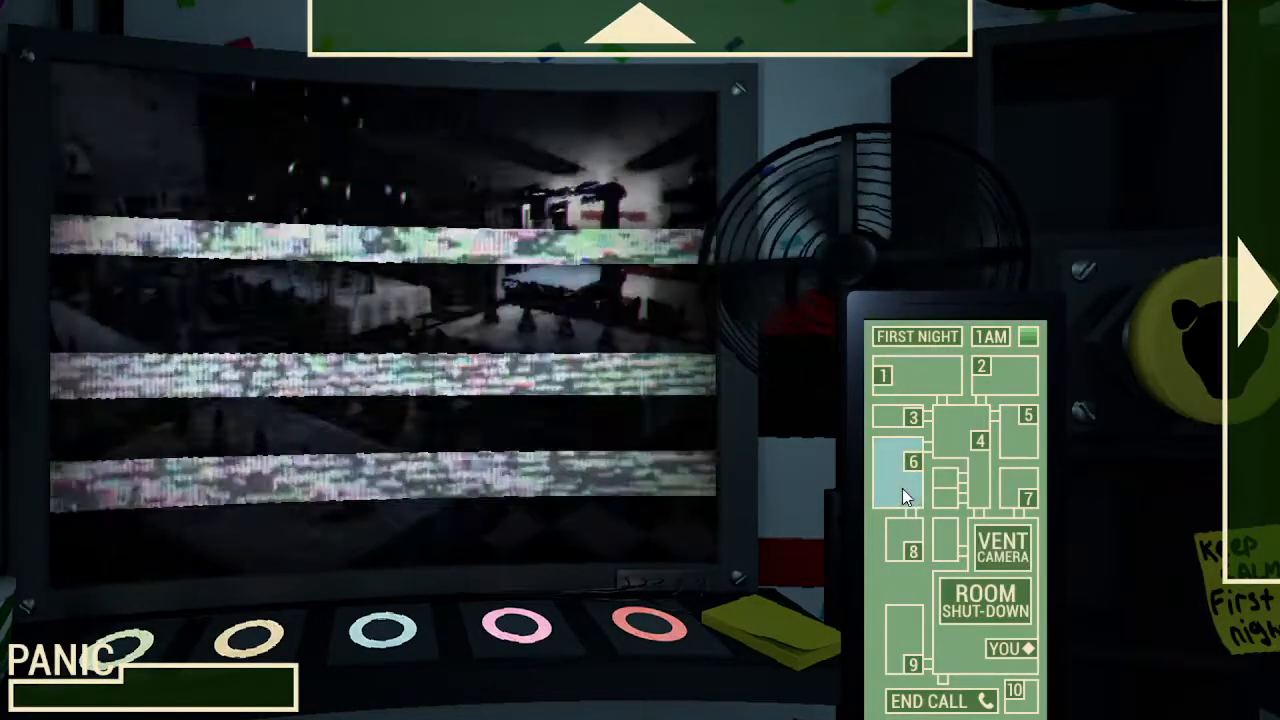
View room 3, the vent camera, room 7 and room 6, ending on the hallway feed.
left_click(911, 416)
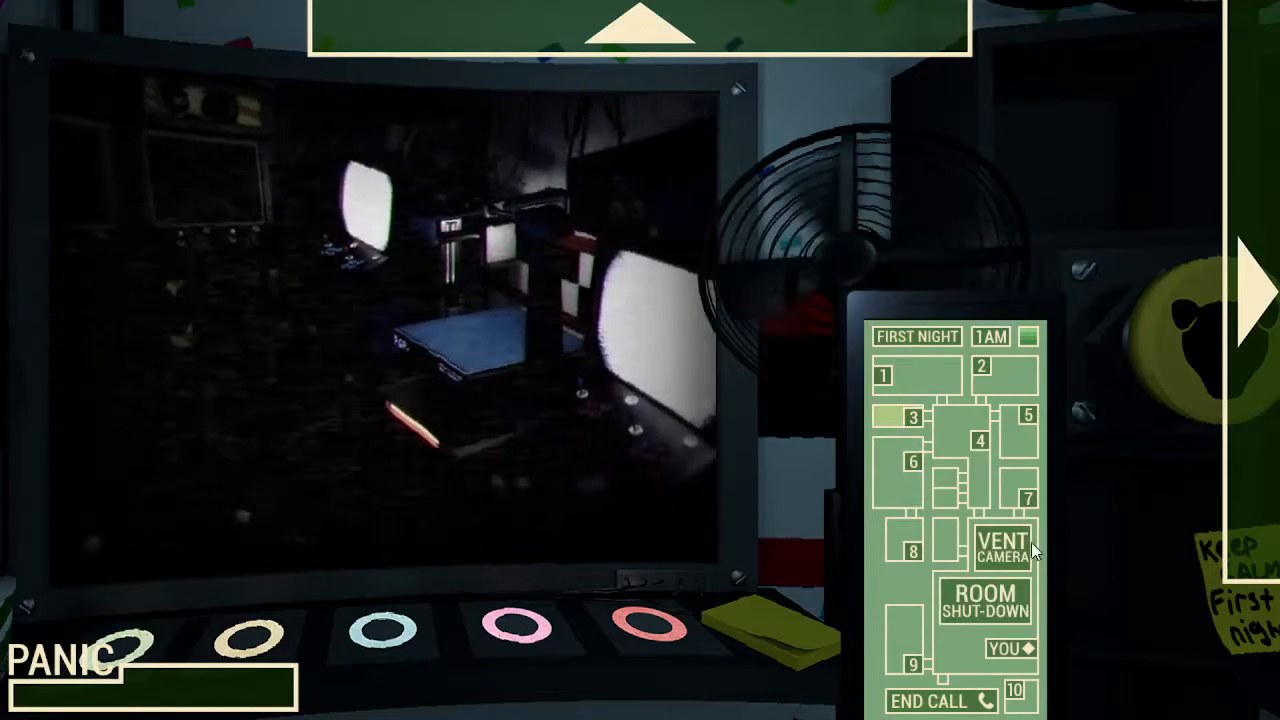
left_click(1001, 545)
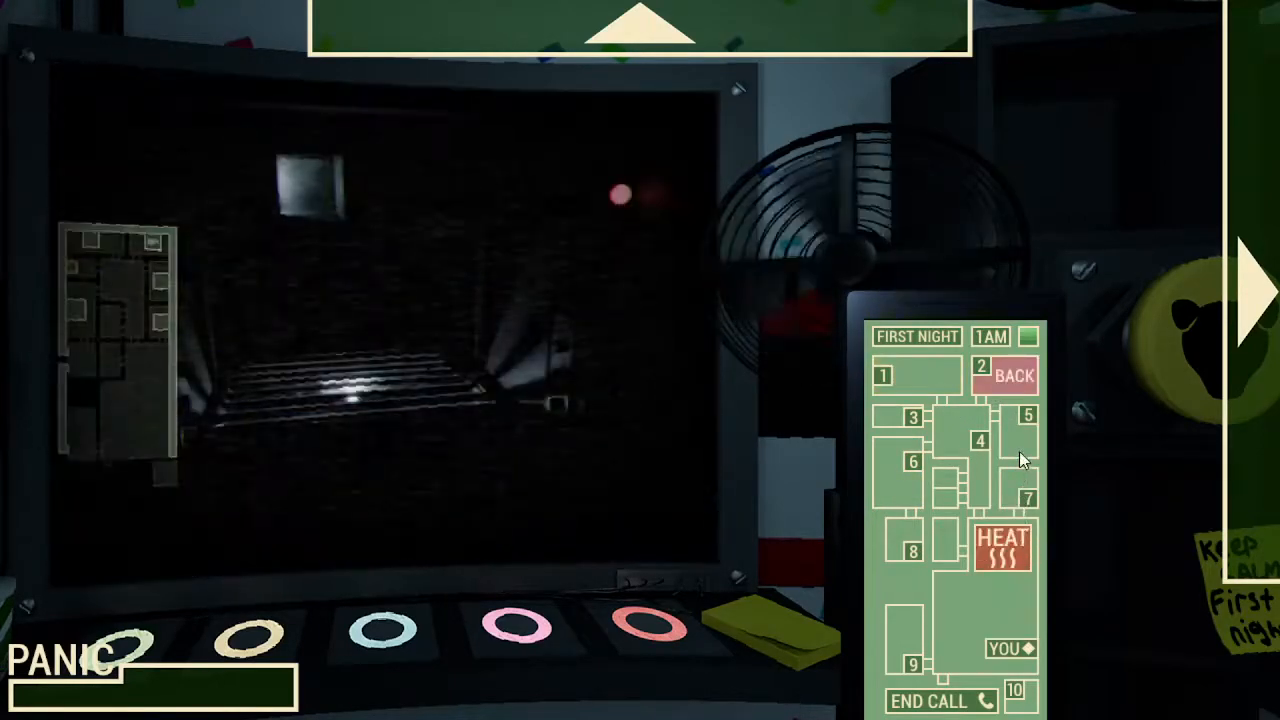
left_click(1027, 480)
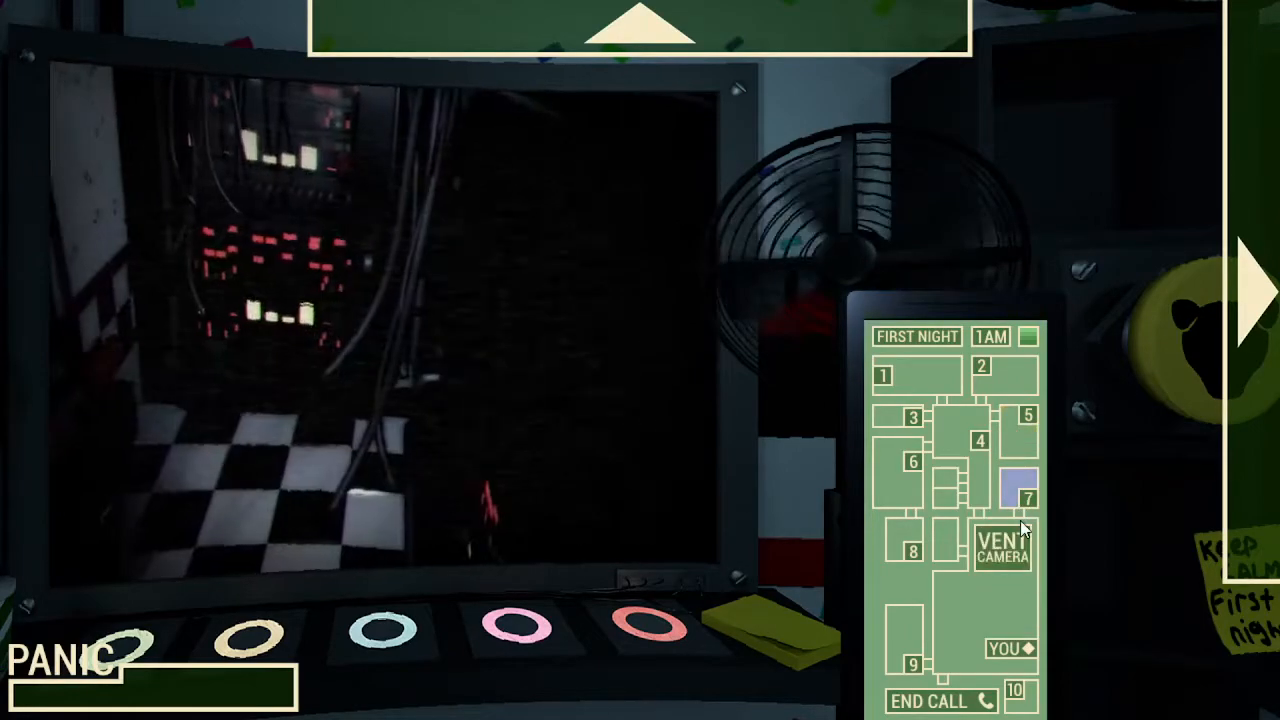
left_click(911, 461)
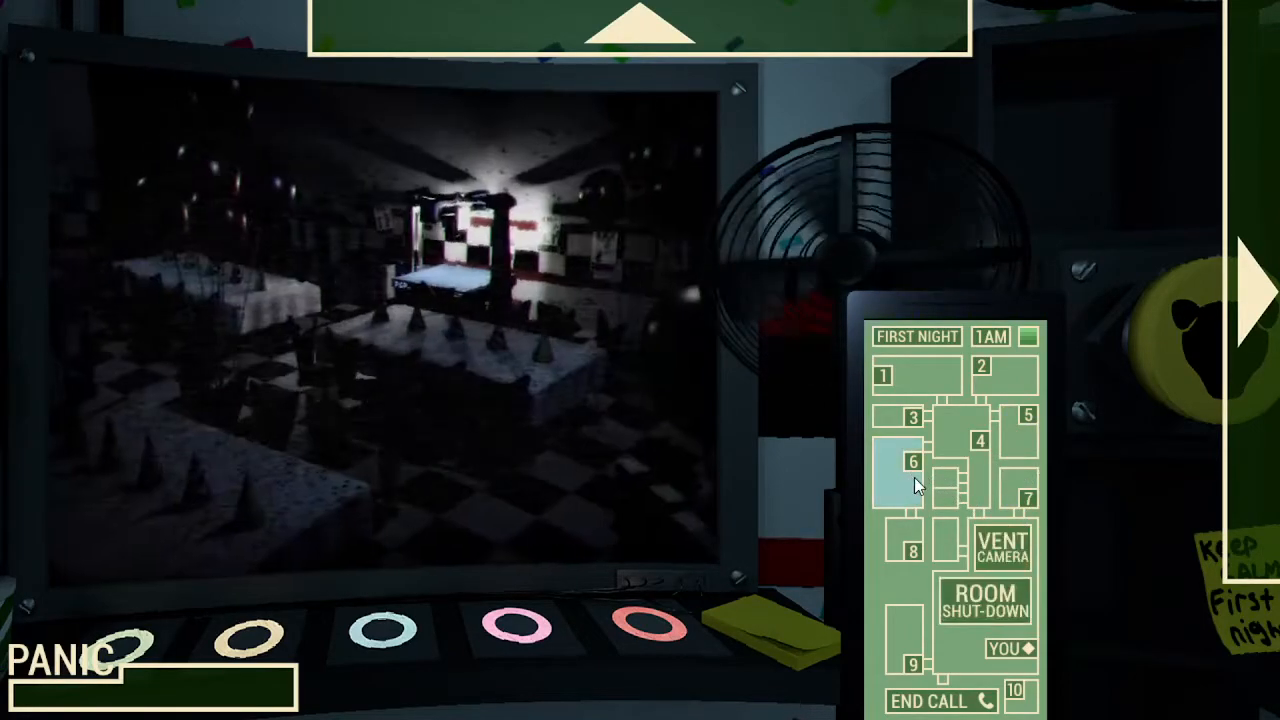
left_click(980, 440)
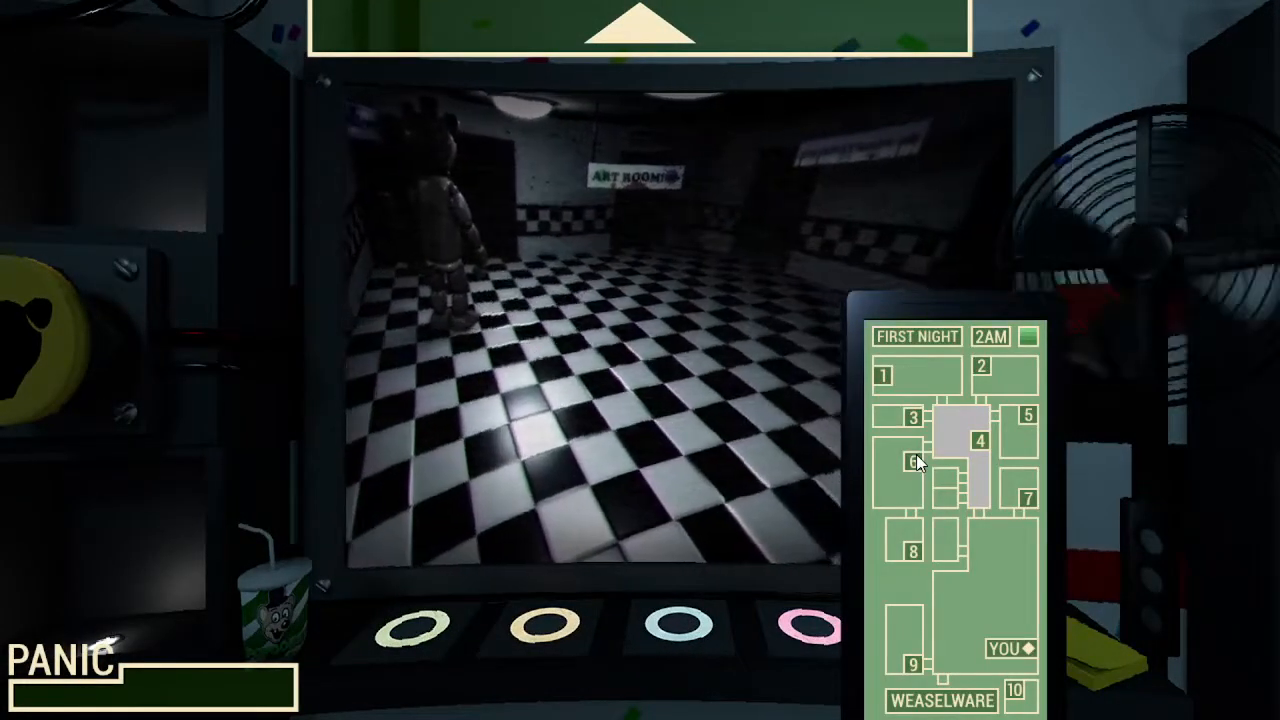
Shut down room 6, then the room 3 arcade so its camera reboots.
left_click(912, 461)
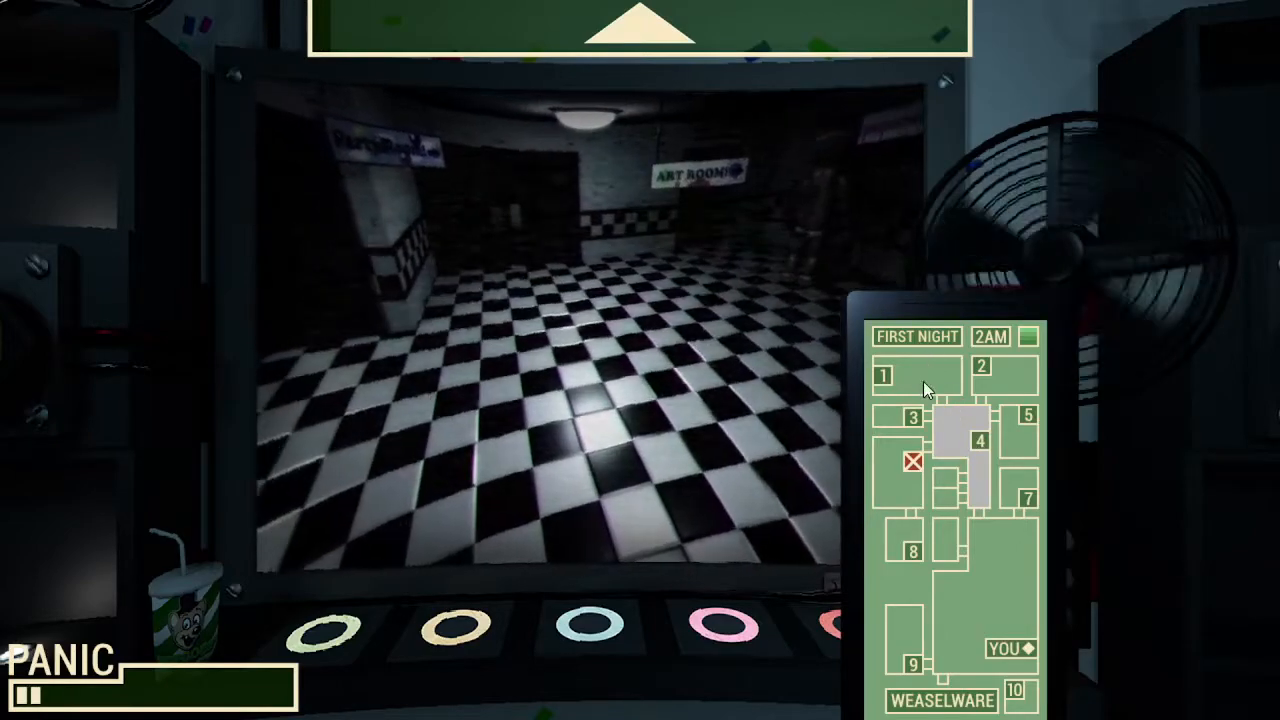
left_click(884, 375)
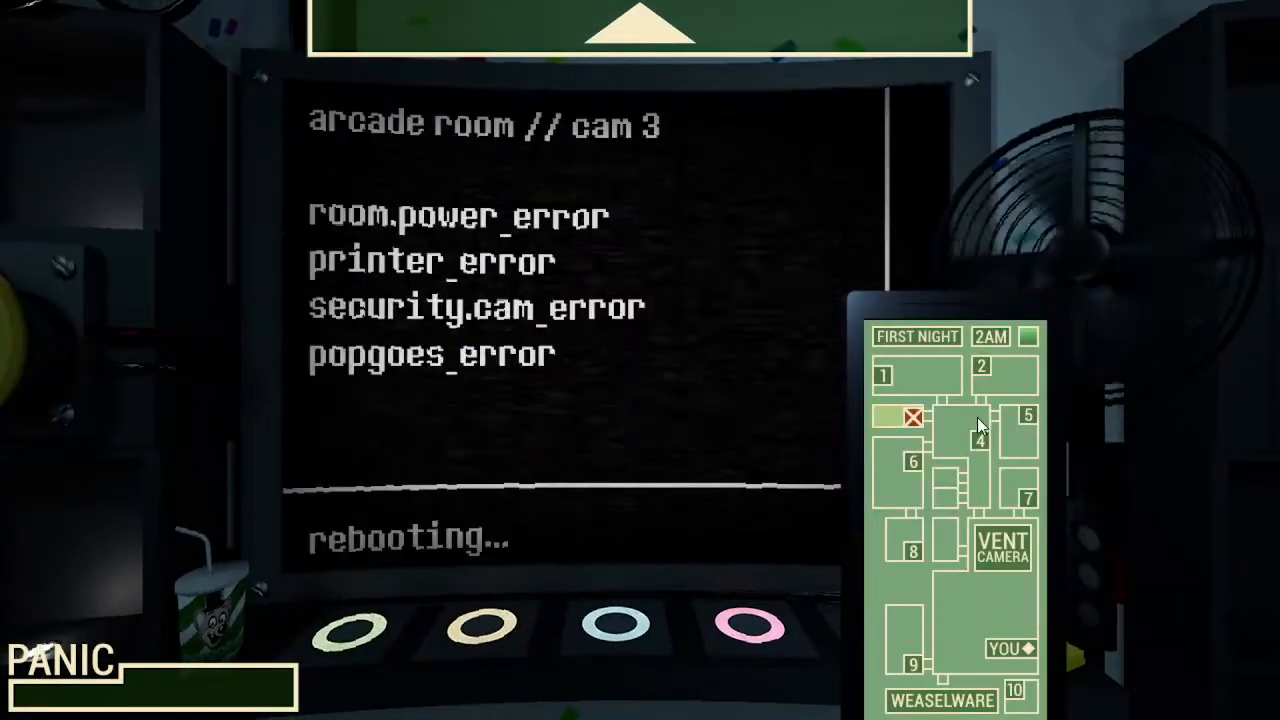
Shut down room 2 and return to the room 4 hallway feed.
left_click(982, 373)
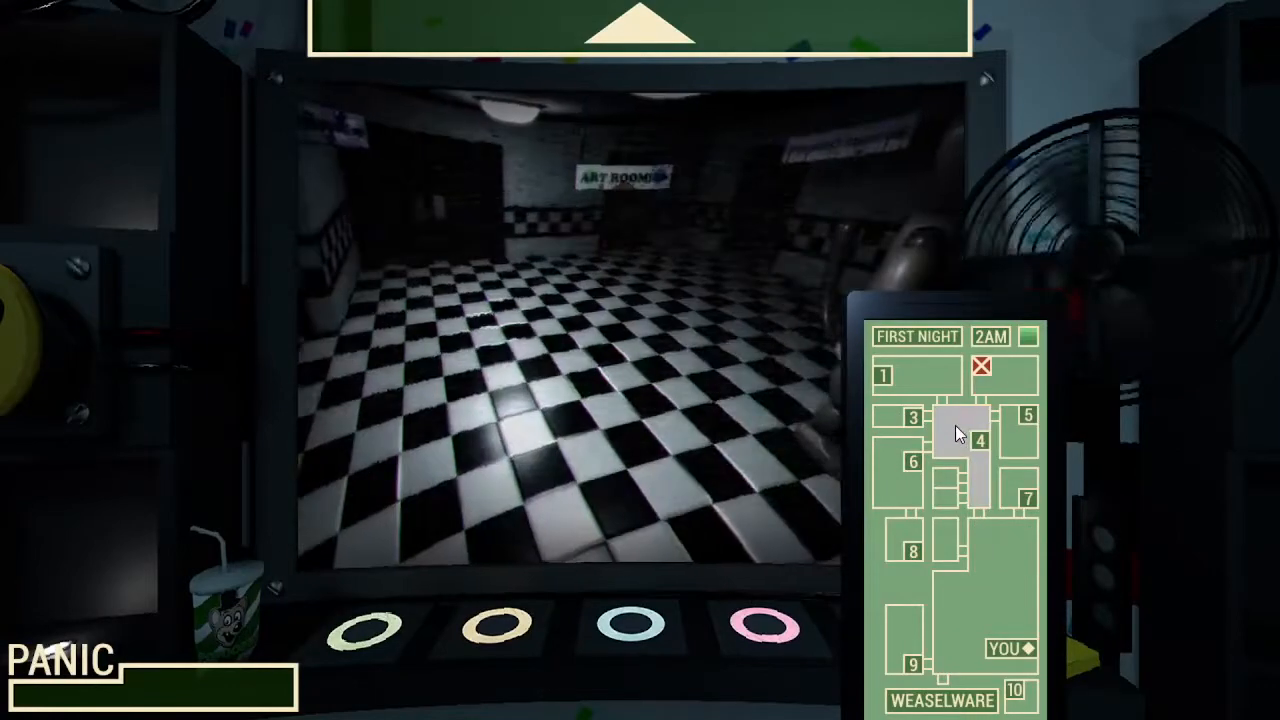
Shut down room 5 and room 1, then bring up the room 6 party-room camera.
left_click(1026, 415)
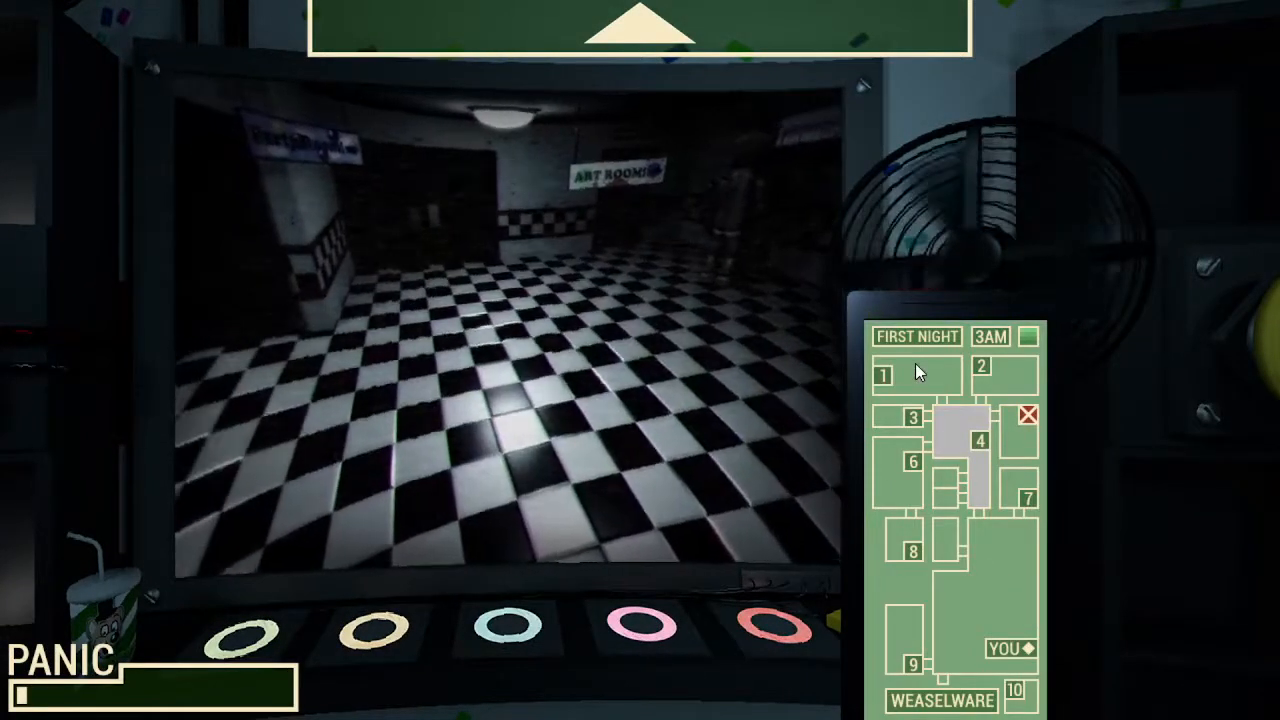
left_click(883, 374)
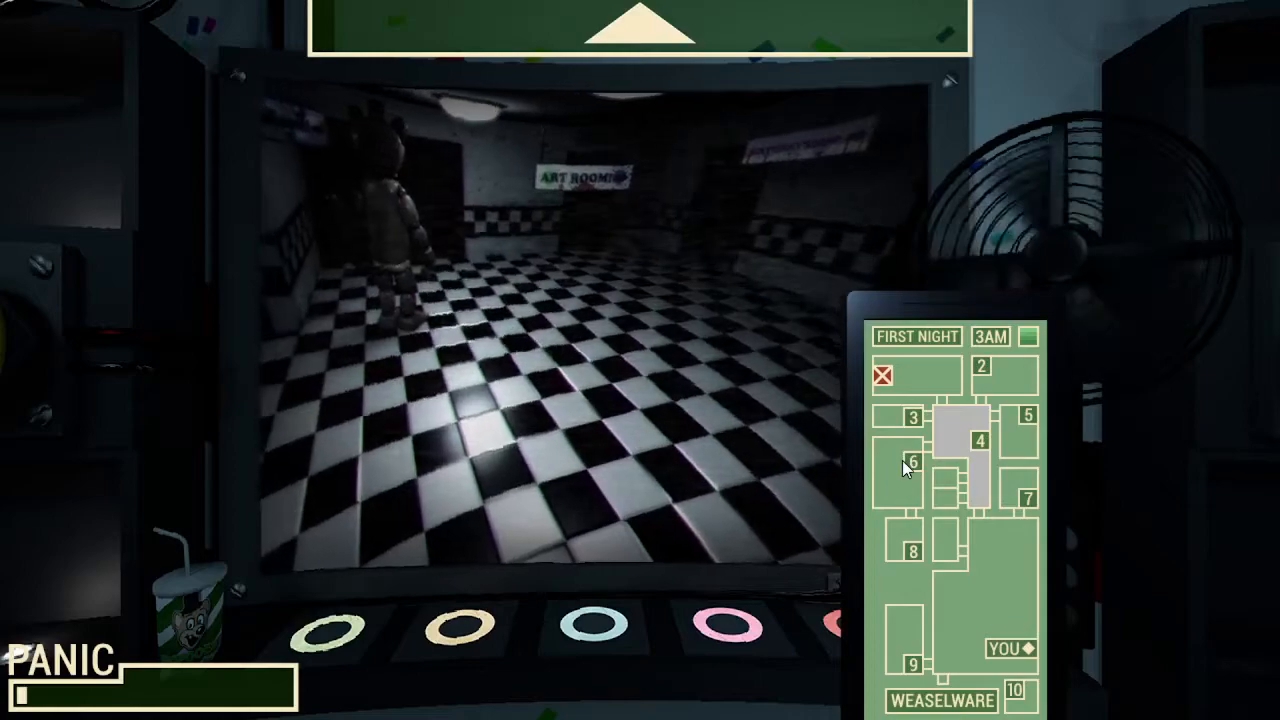
left_click(911, 462)
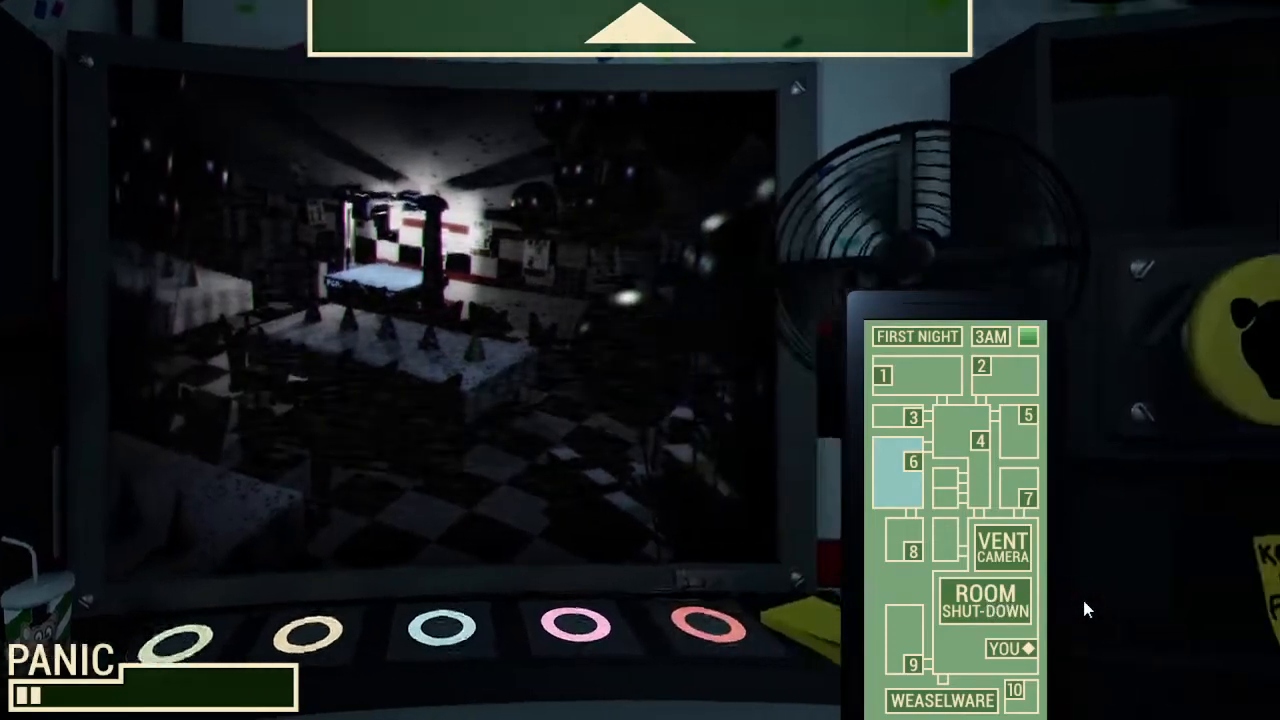
From the hallway feed, shut down room 5, room 3's printer room, then room 6.
left_click(978, 442)
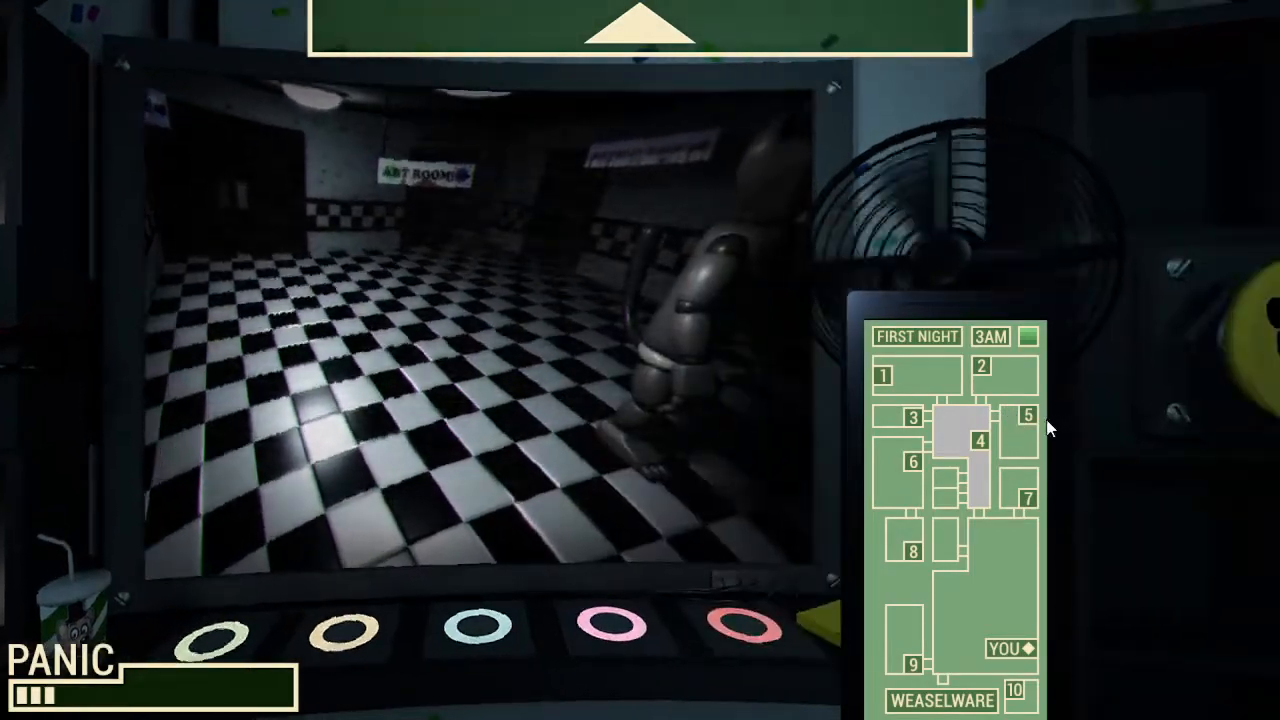
left_click(1028, 414)
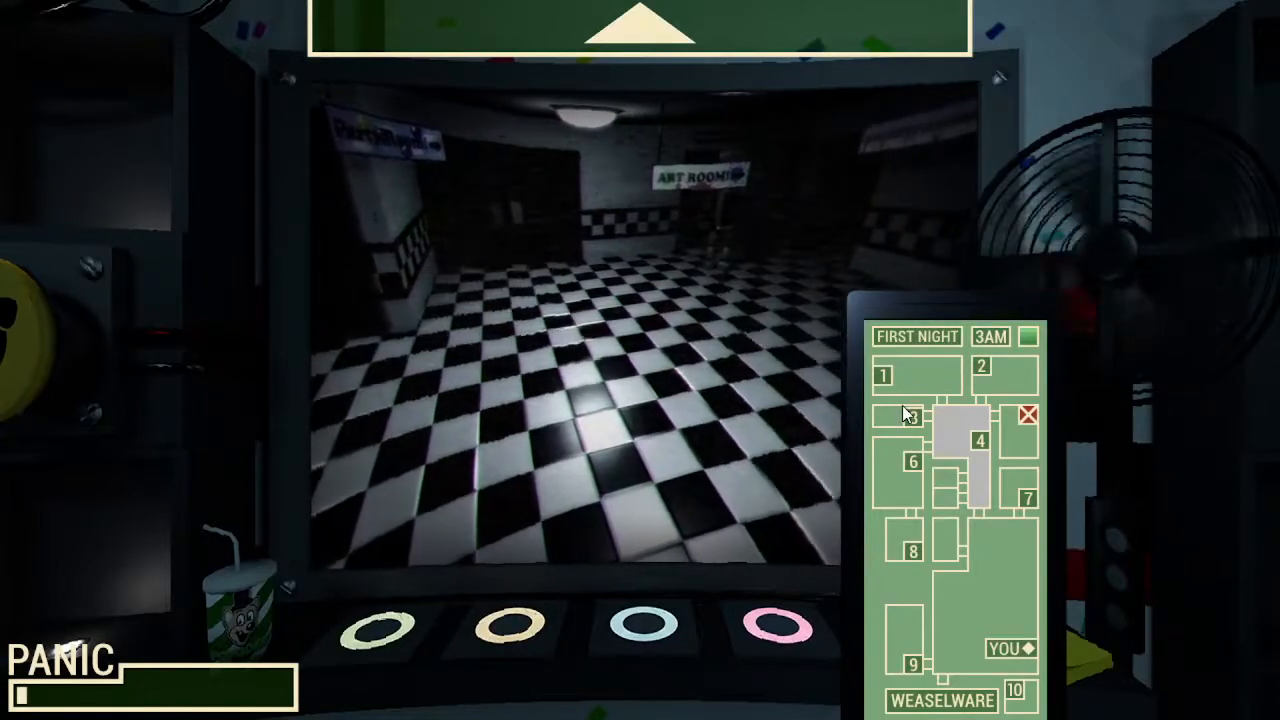
left_click(910, 416)
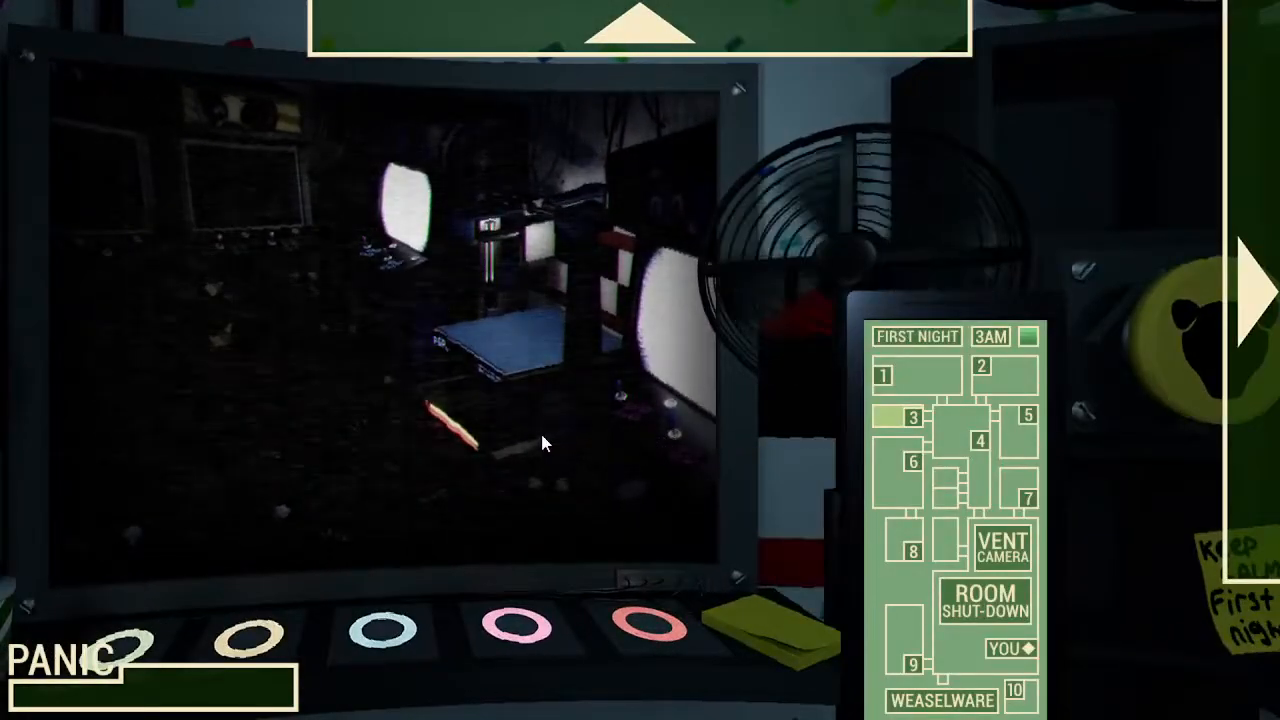
left_click(911, 417)
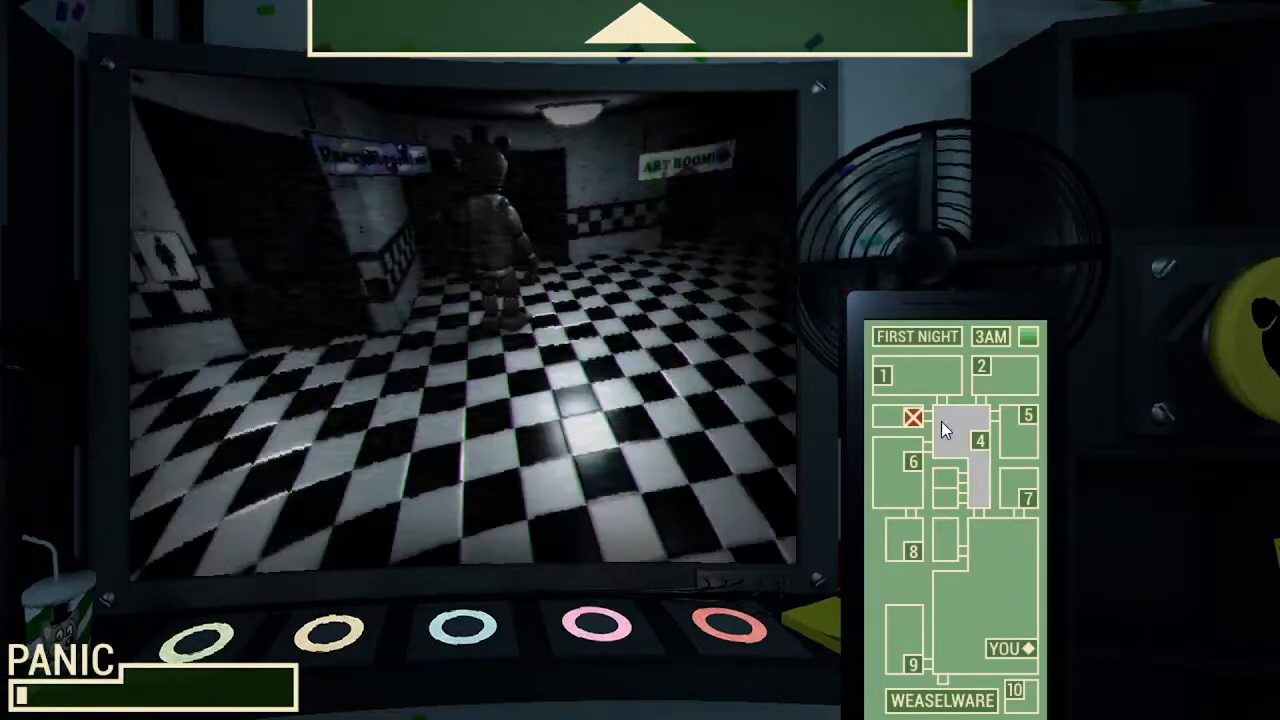
left_click(912, 461)
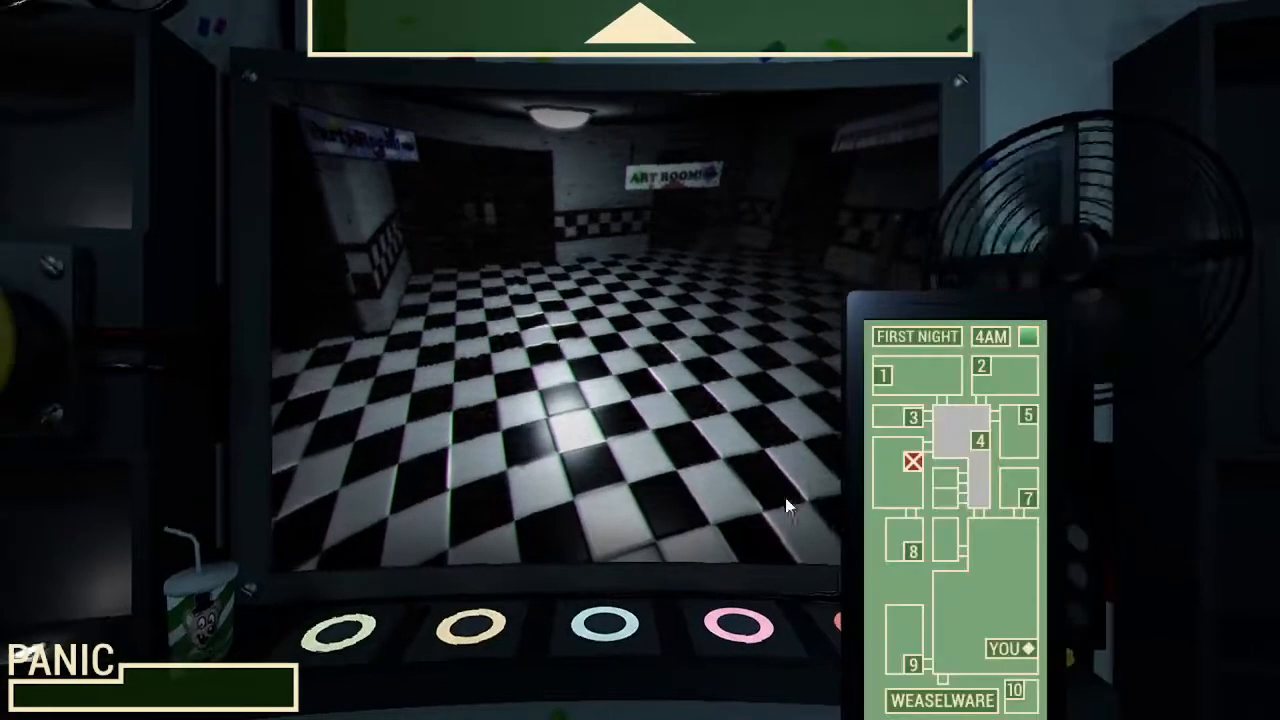
View room 2's camera showing the table of gift boxes.
left_click(1024, 414)
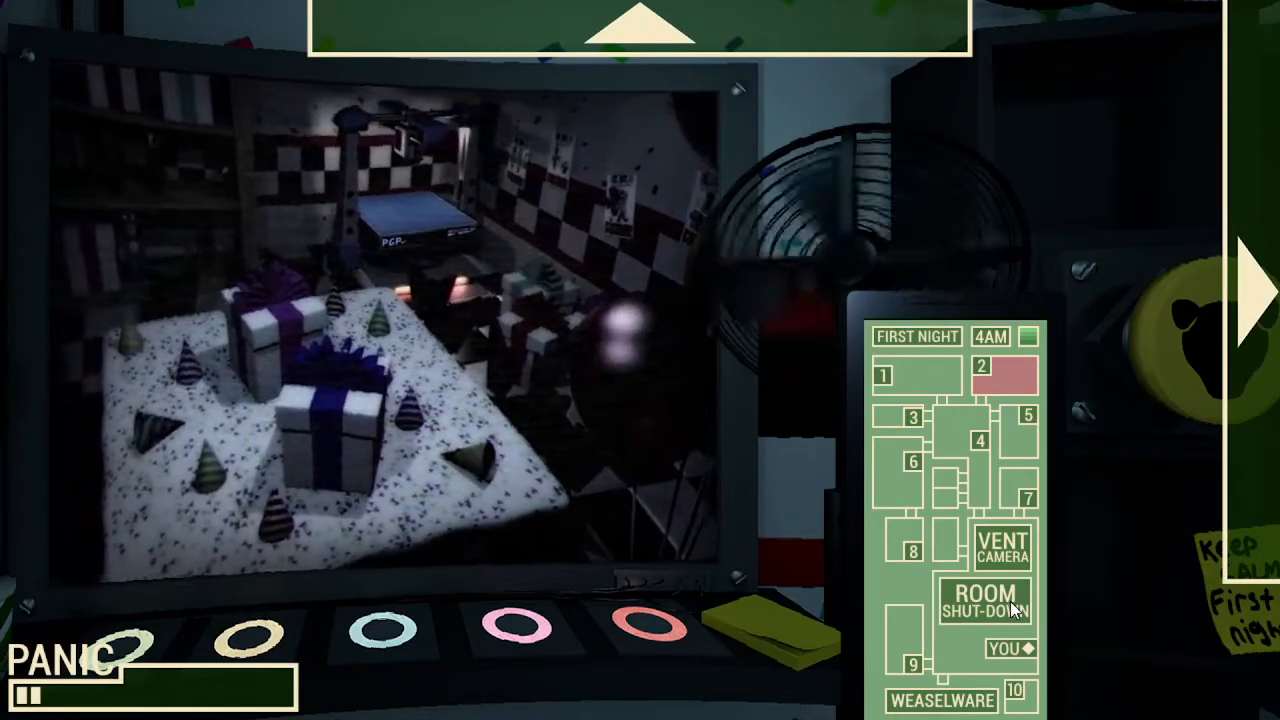
Shut down rooms 2, 5 and 6 between hallway checks until the clock reaches 5 AM.
left_click(982, 607)
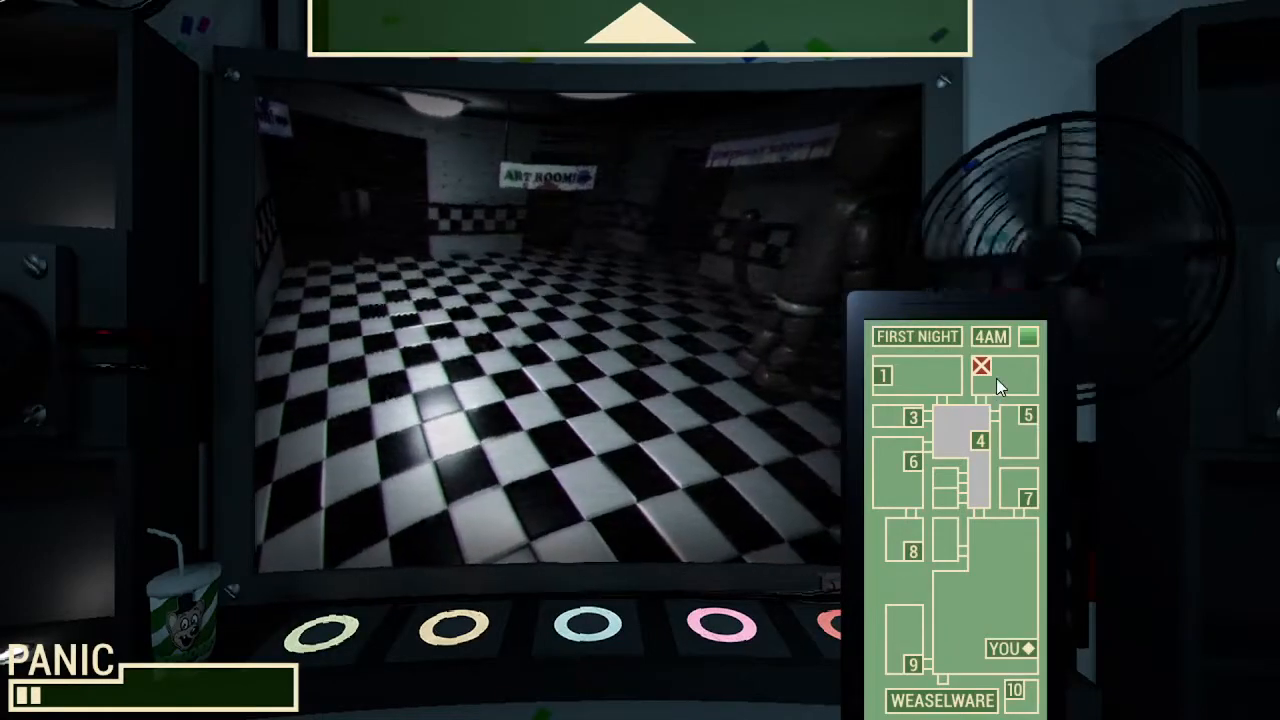
left_click(983, 367)
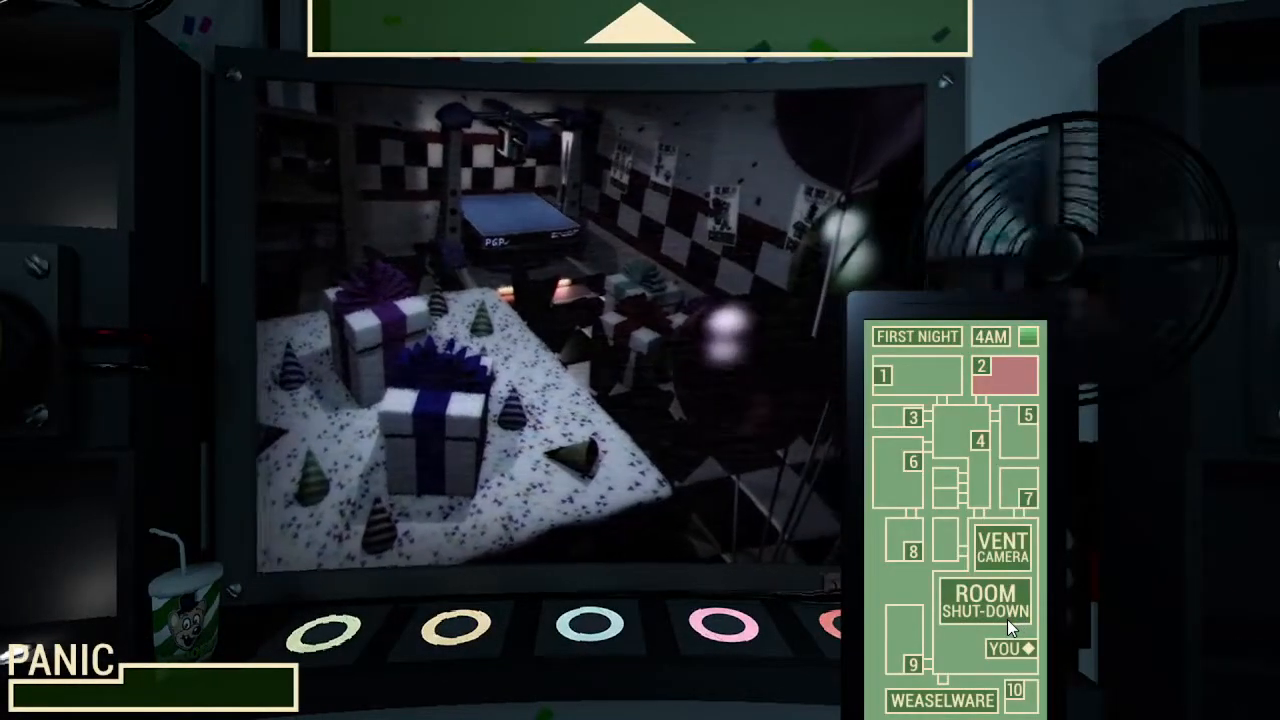
left_click(985, 600)
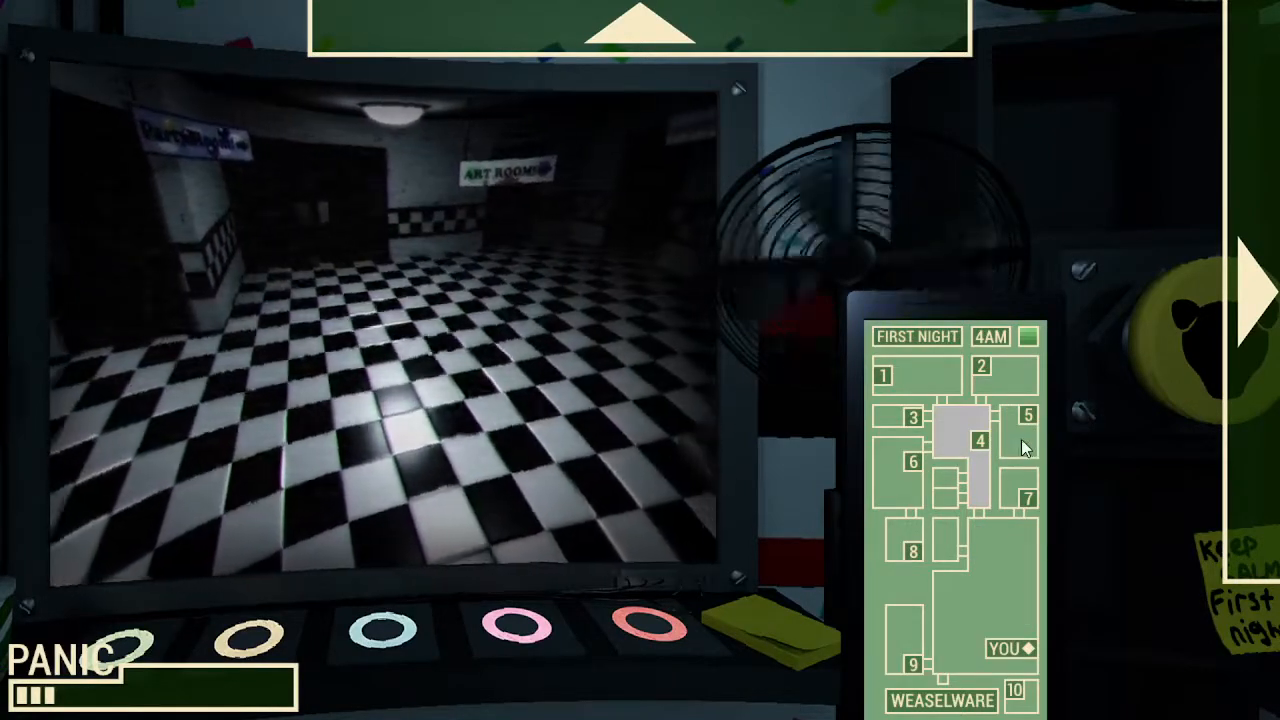
left_click(1027, 415)
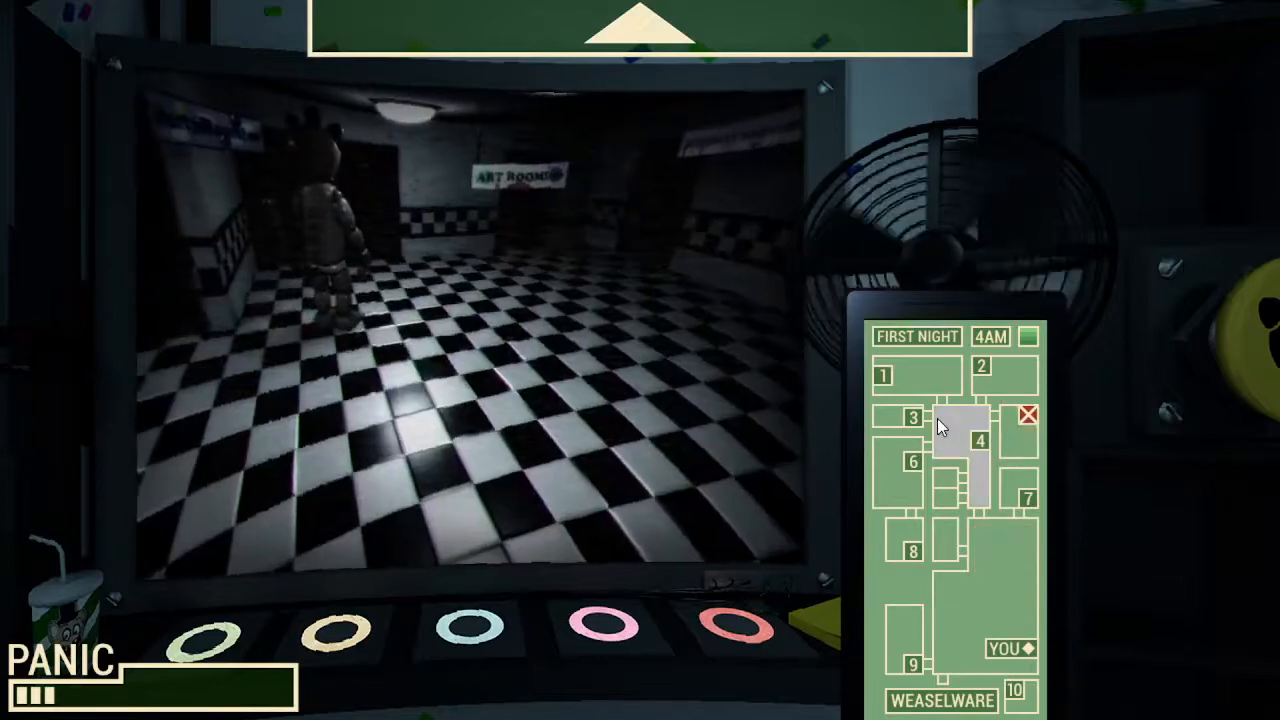
left_click(911, 461)
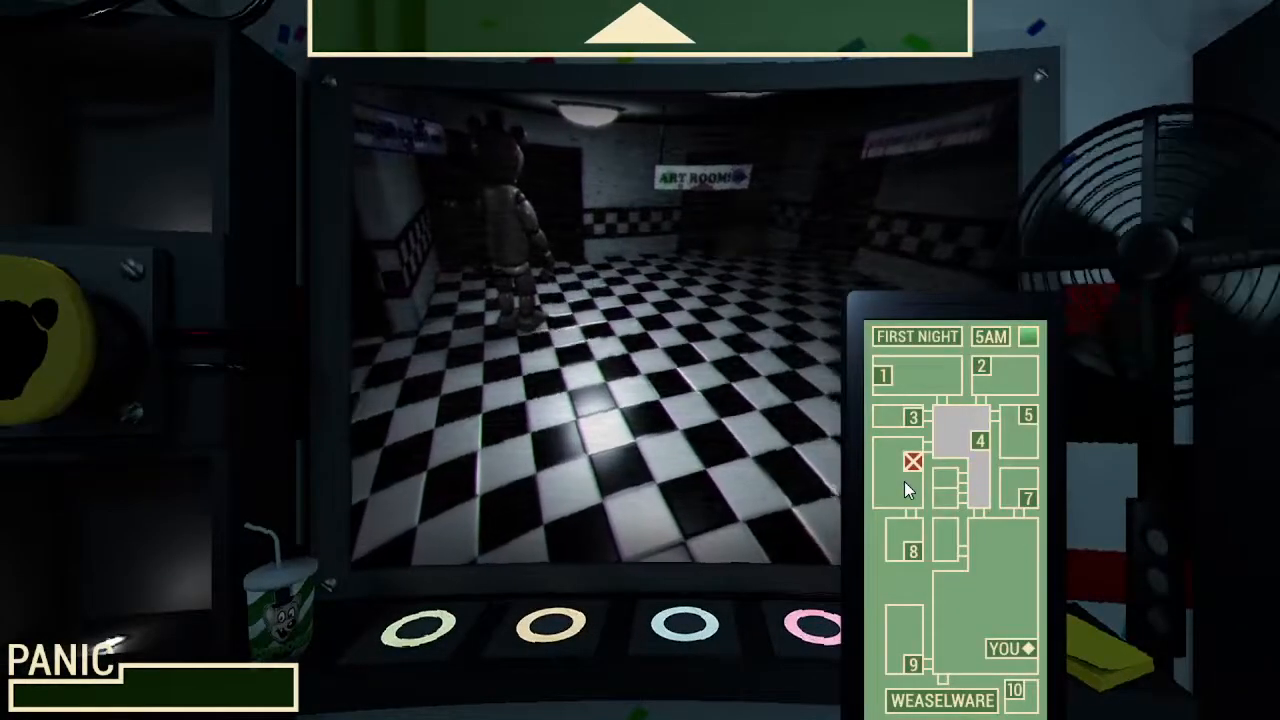
left_click(911, 462)
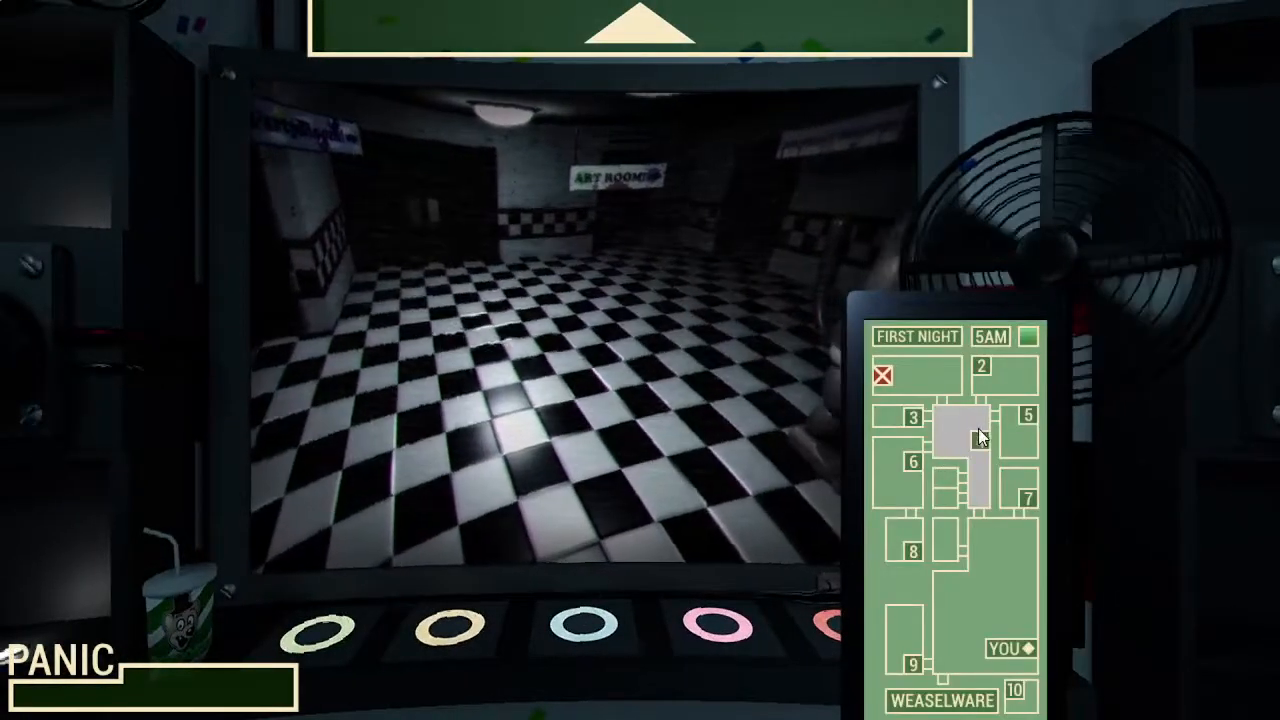
Check the vent and hallway cameras, then bring up room 2's gift-table party room feed.
left_click(1027, 415)
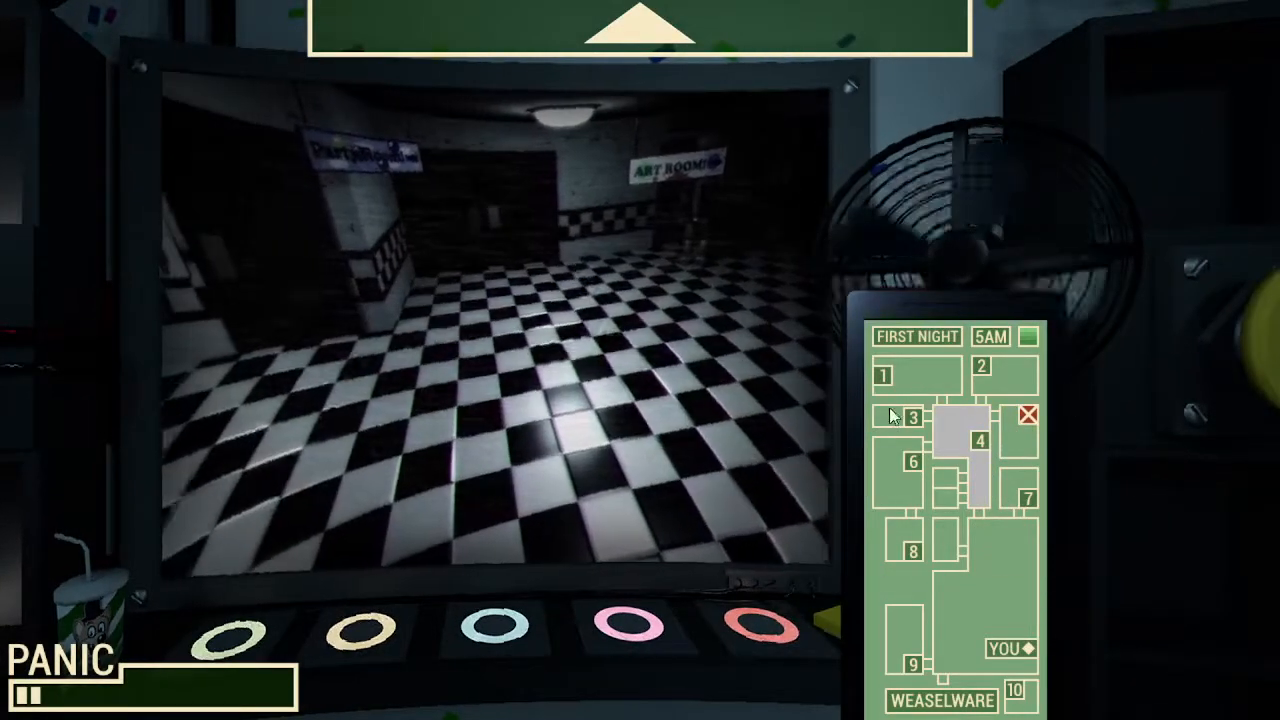
left_click(911, 417)
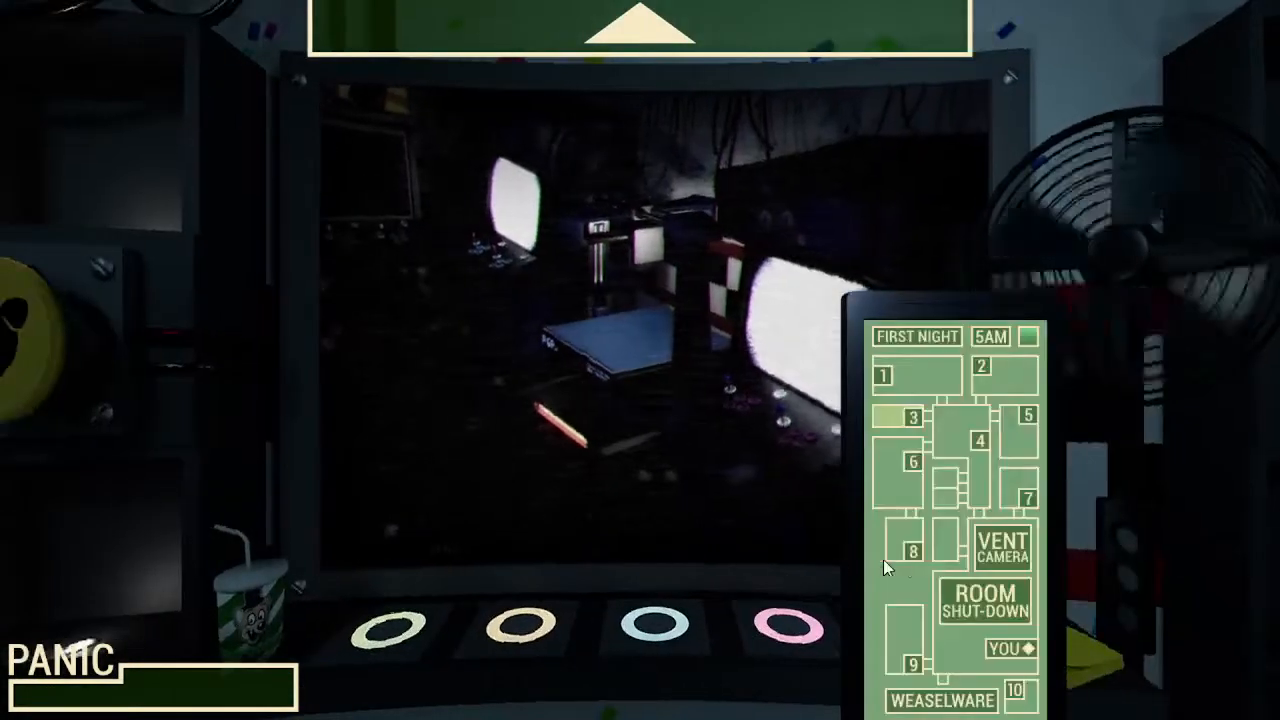
left_click(979, 441)
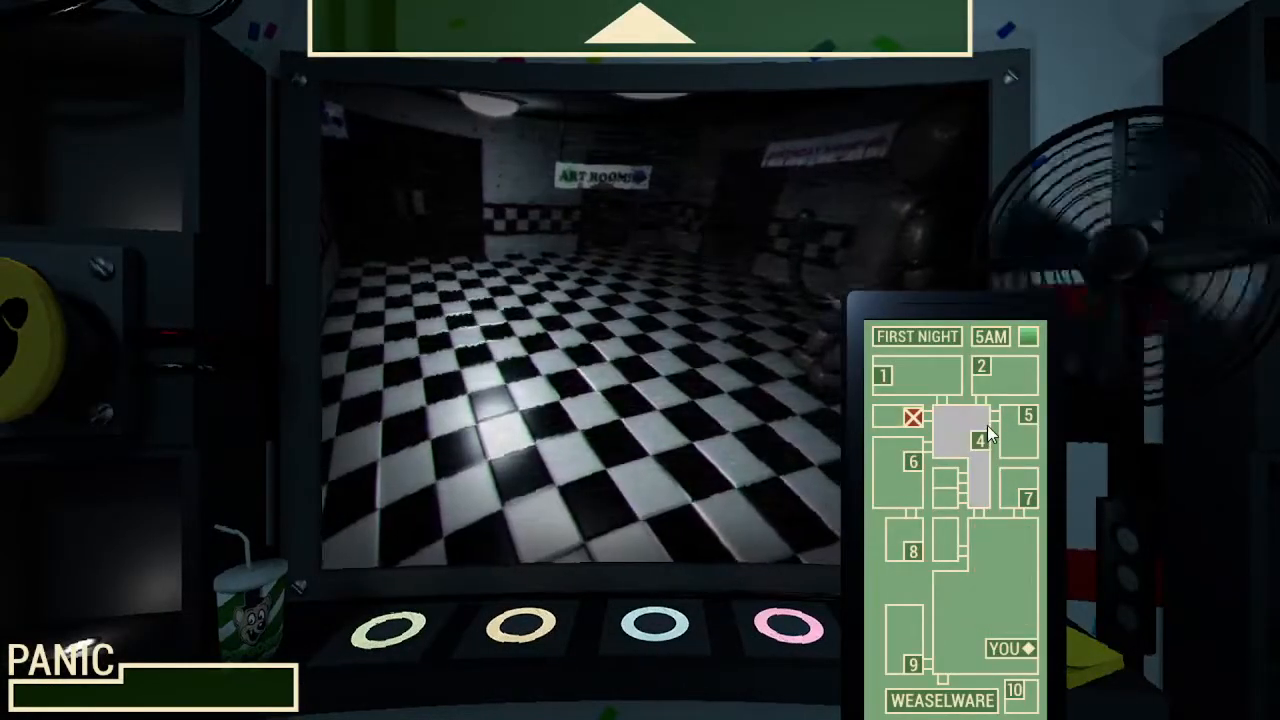
left_click(982, 366)
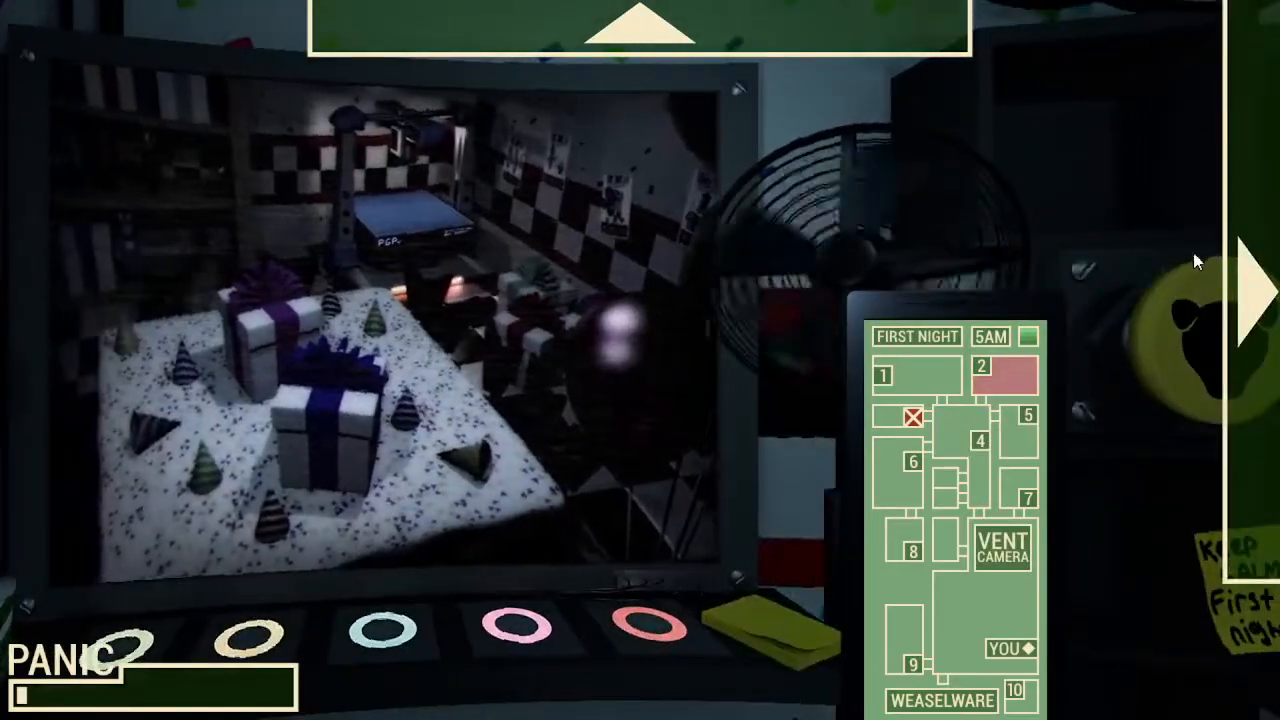